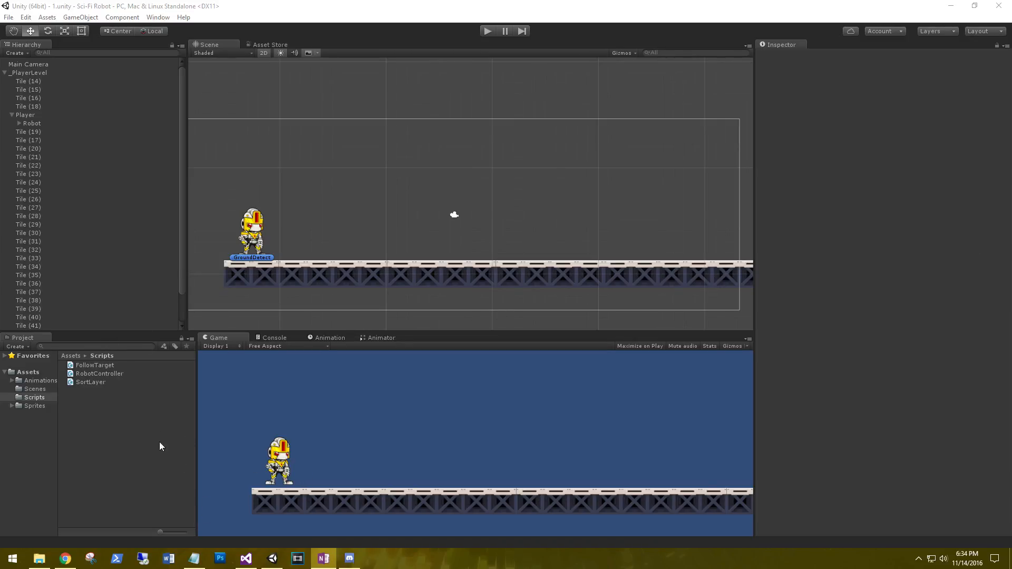
# - Open the SortLayer script from the Scripts folder in Visual Studio
pyautogui.click(90, 382)
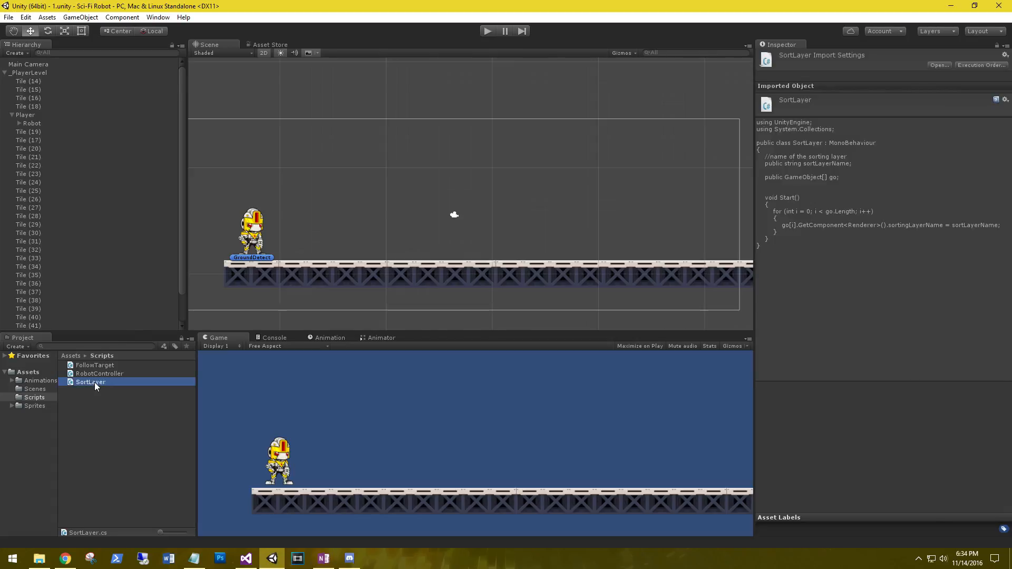
pyautogui.doubleClick(90, 382)
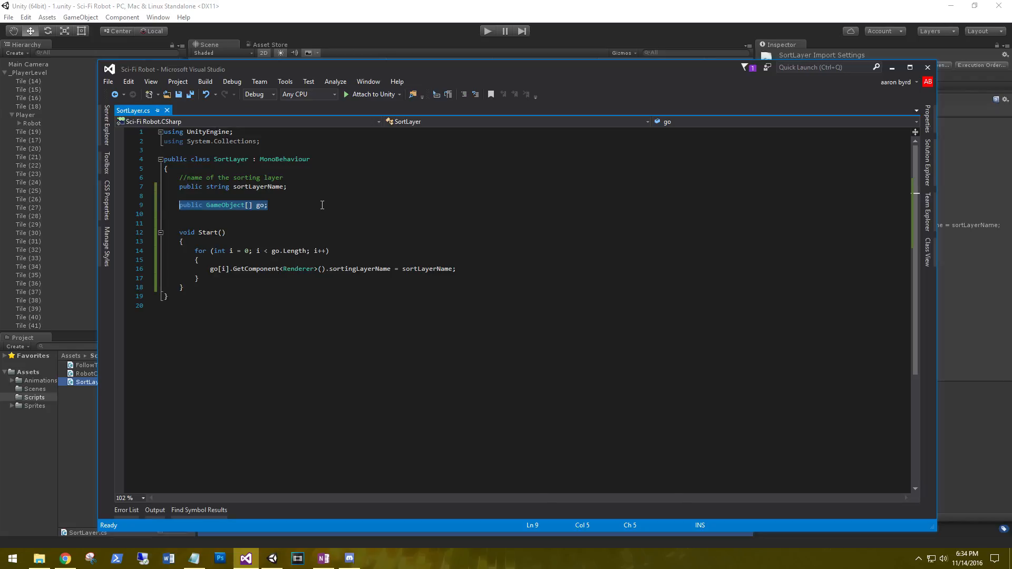
# - Remove the 'public GameObject[] go;' field and the for loop inside Start()
pyautogui.press('Delete')
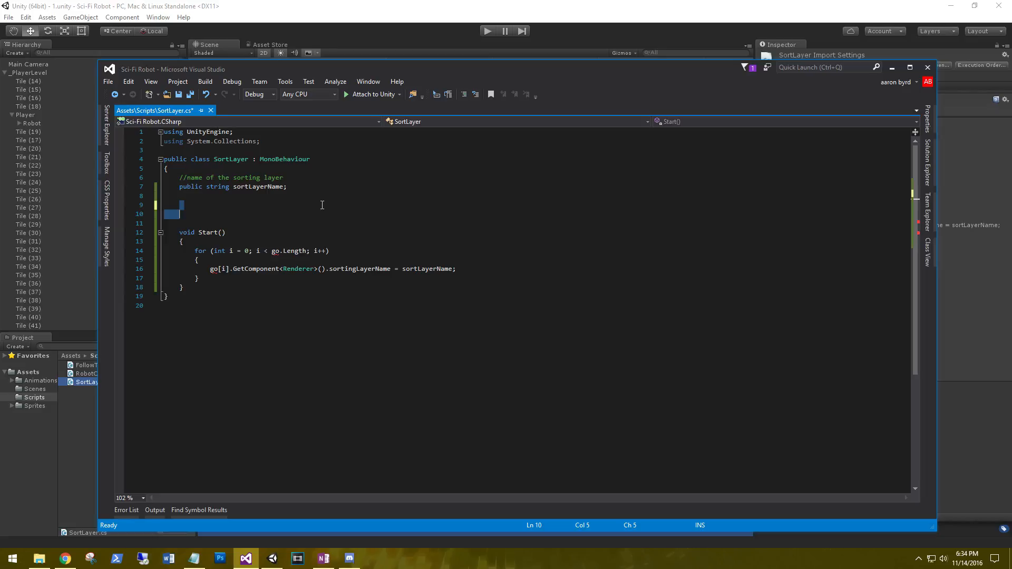
pyautogui.press('Backspace')
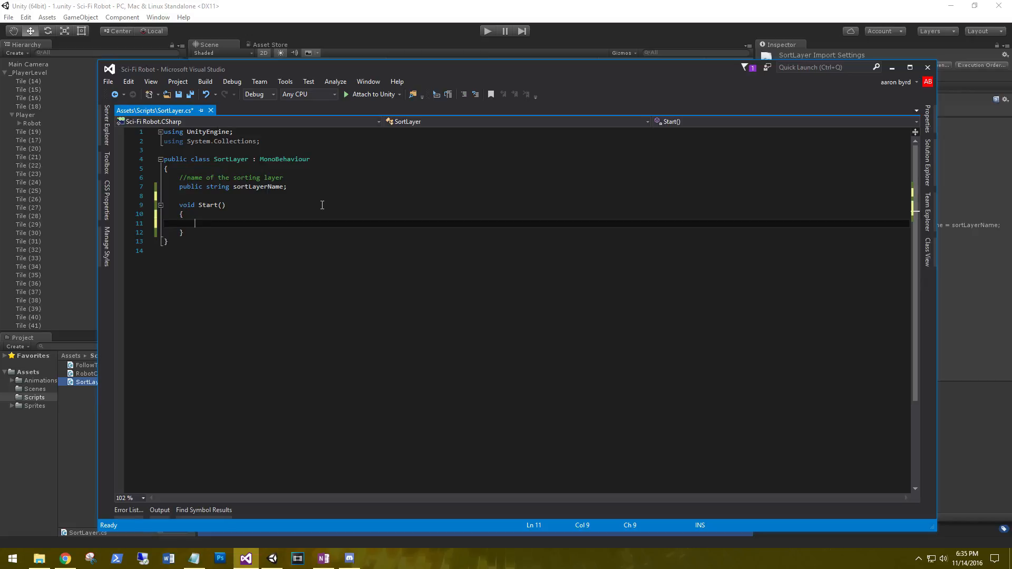
# - Add a comment in Start() about getting each child object the script is attached to
pyautogui.write('//get each of the sprites tha')
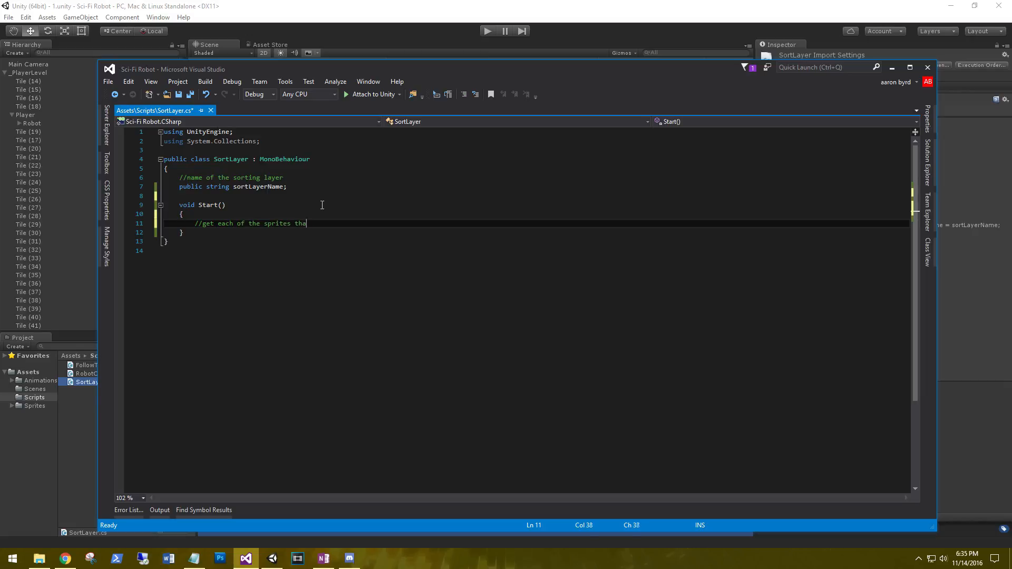
pyautogui.write('t are a child of the game')
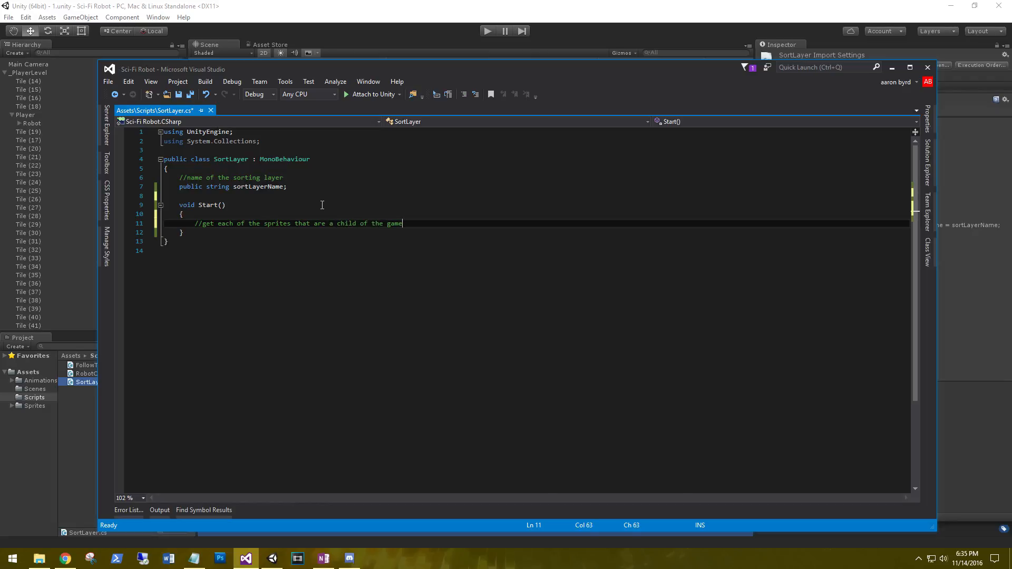
pyautogui.write('object tha')
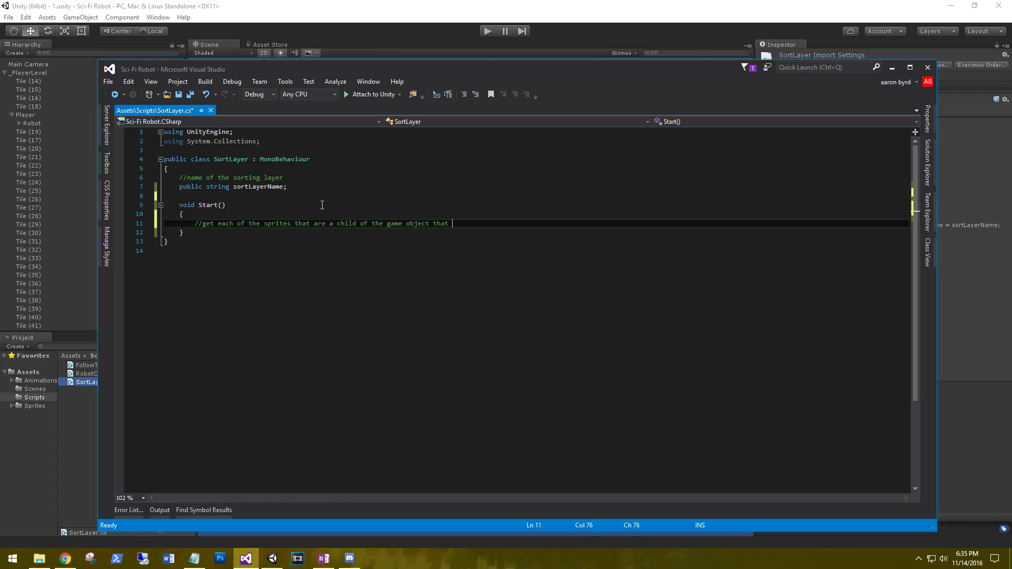
pyautogui.write('th4e')
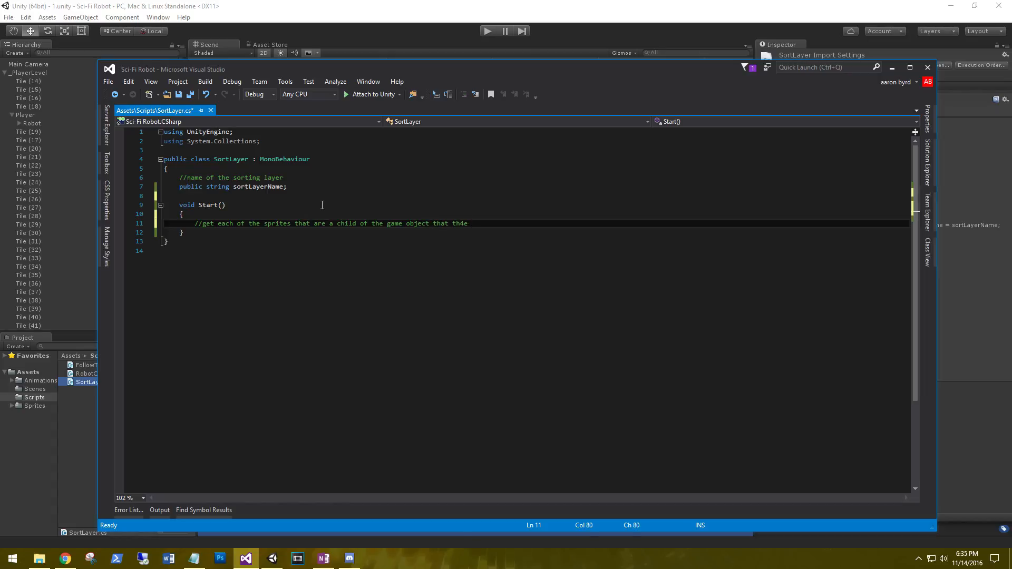
pyautogui.write('he script i')
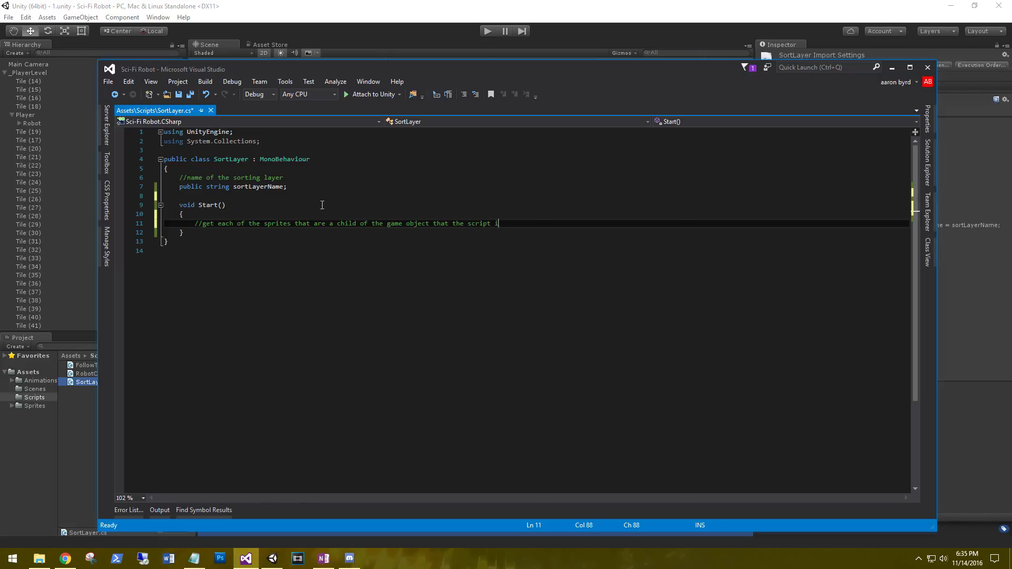
pyautogui.write('is attached ot')
pyautogui.write('foreach')
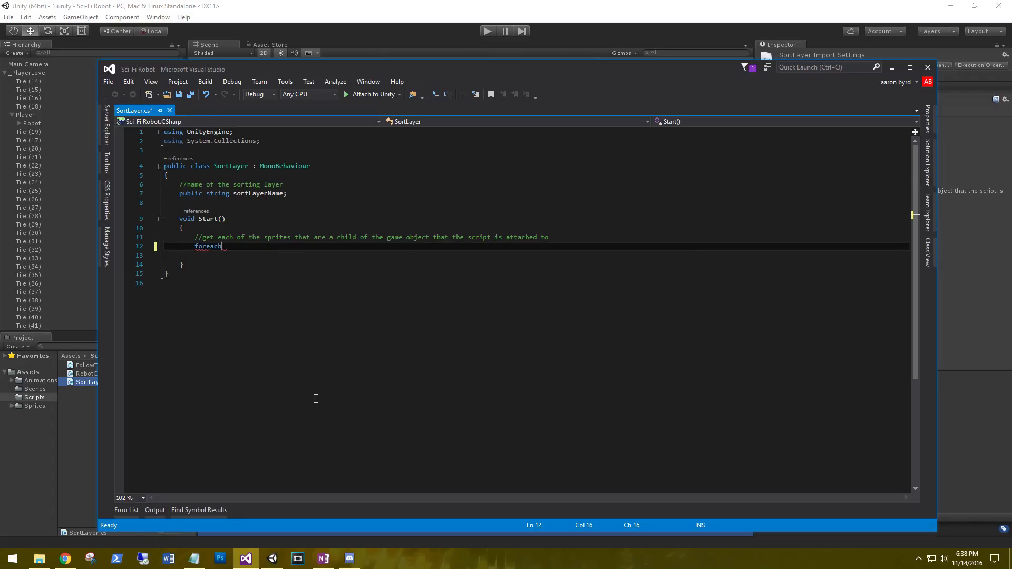
# - Write foreach (SpriteRenderer sr in GetComponentsInChildren<SpriteRenderer>()) with an empty body
pyautogui.write('(spre')
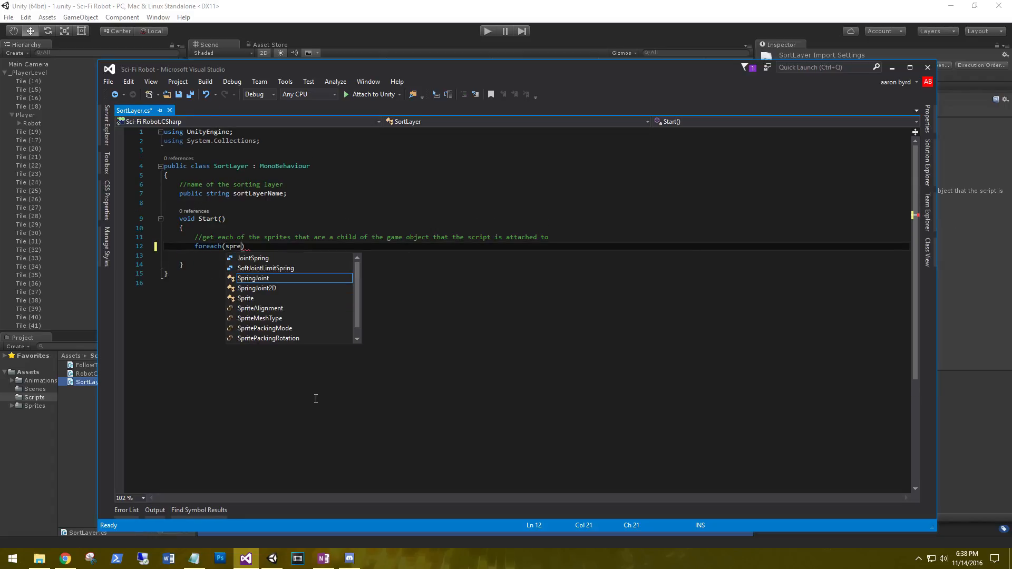
pyautogui.press('Backspace')
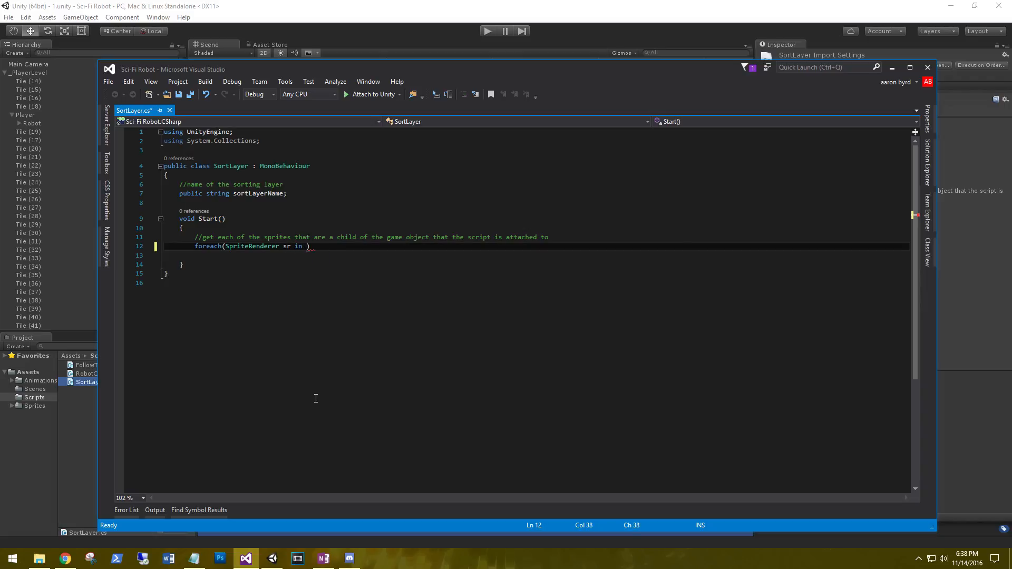
pyautogui.write('get')
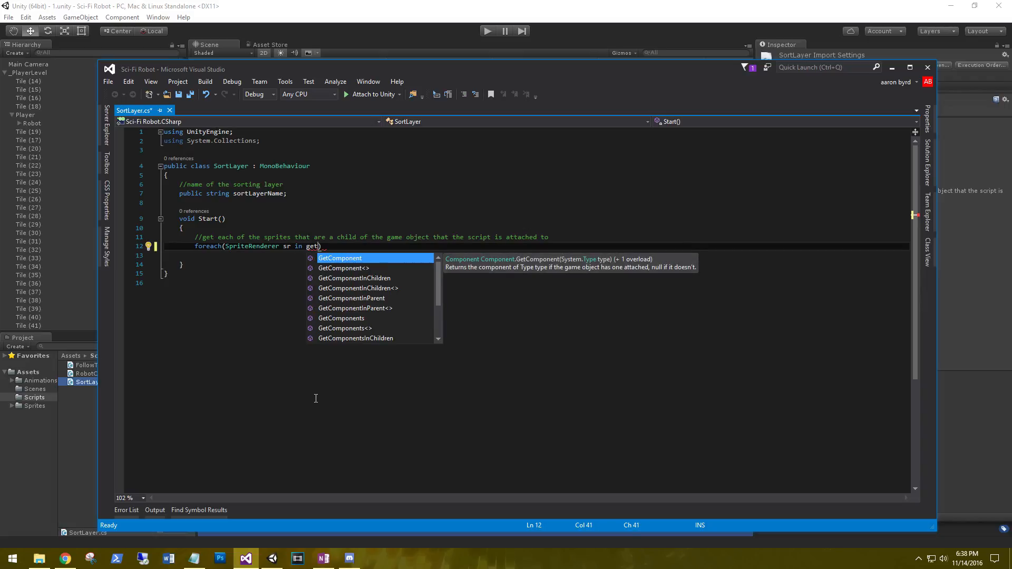
pyautogui.press('down')
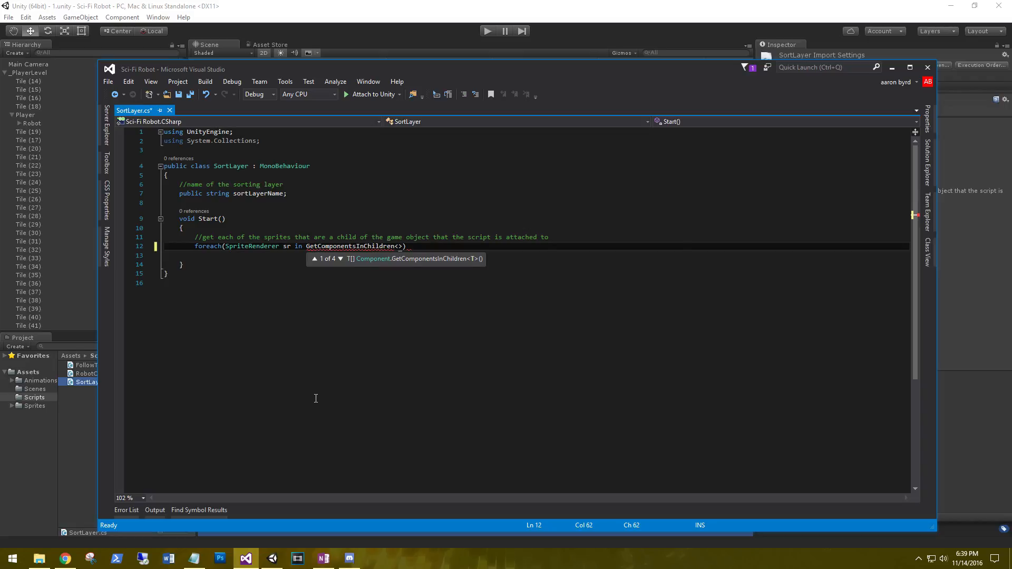
pyautogui.write('spre')
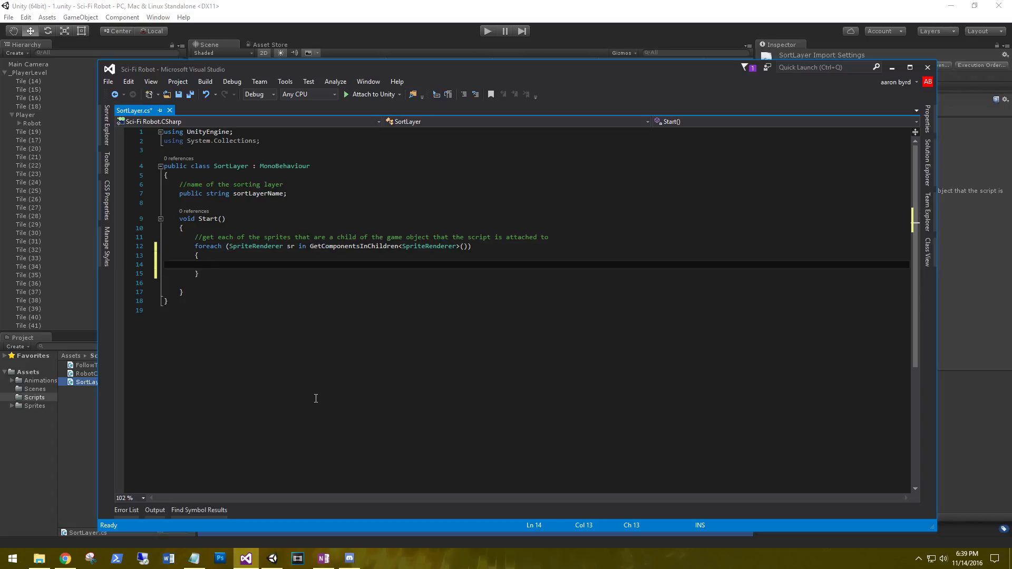
# - Add a comment inside the loop about setting the sprites' sorting layer names
pyautogui.write('//set those')
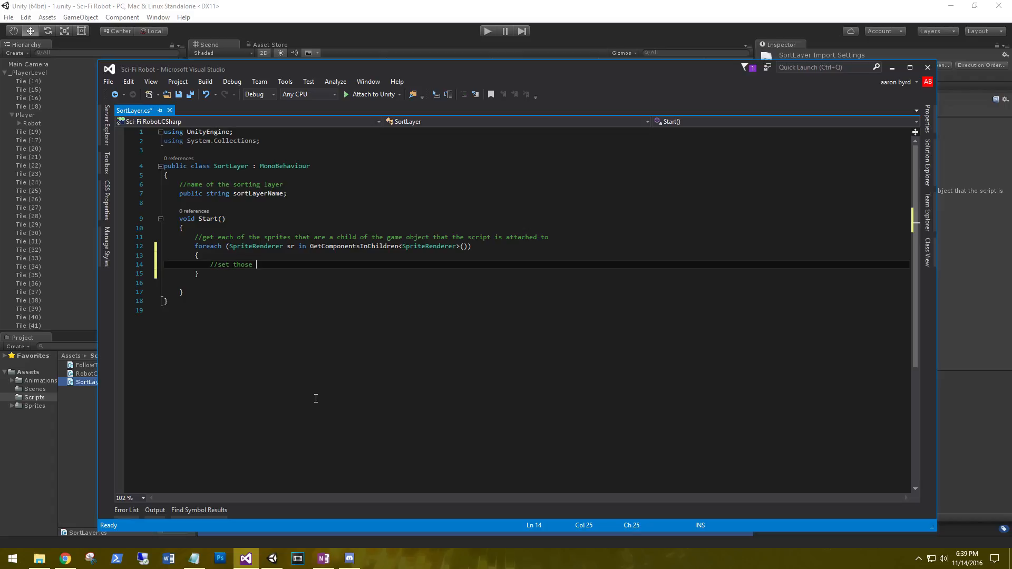
pyautogui.write('sp')
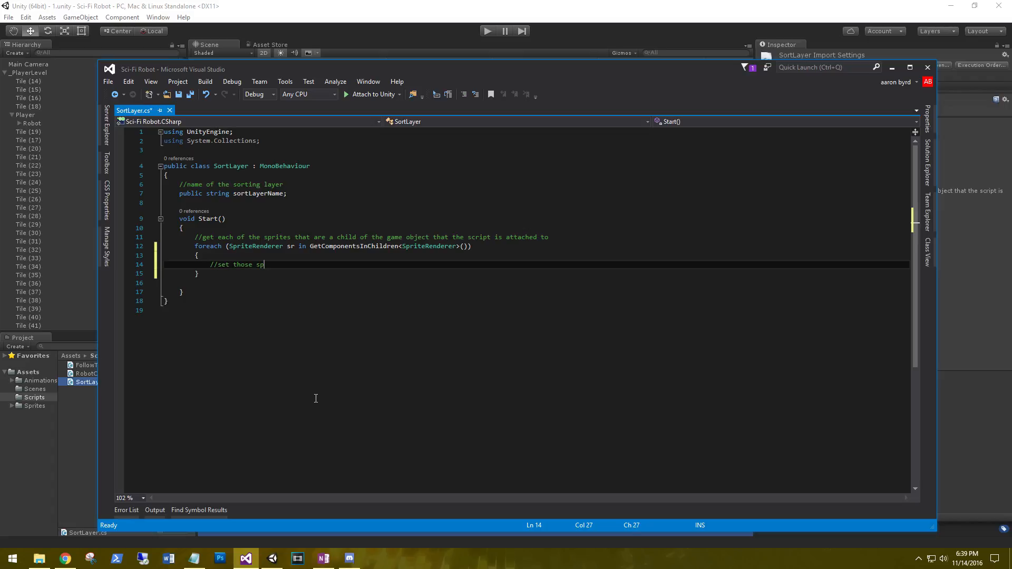
pyautogui.write('rites')
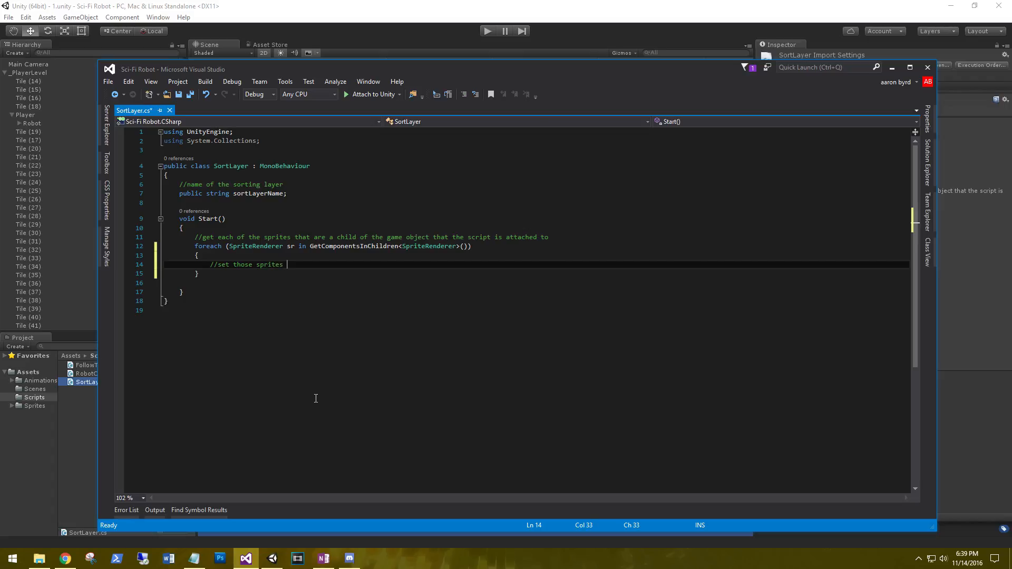
pyautogui.write('s')
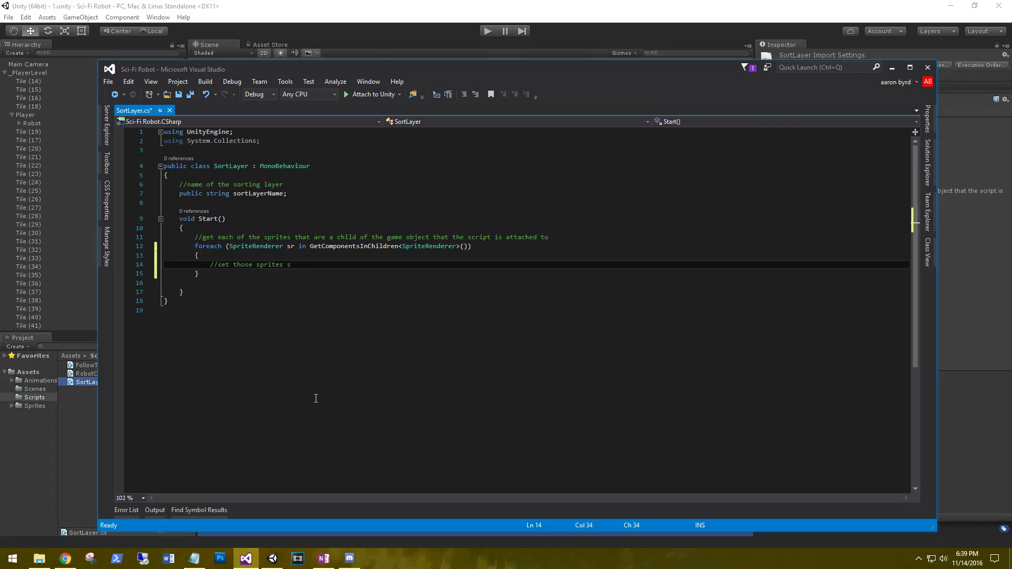
pyautogui.write('orting la')
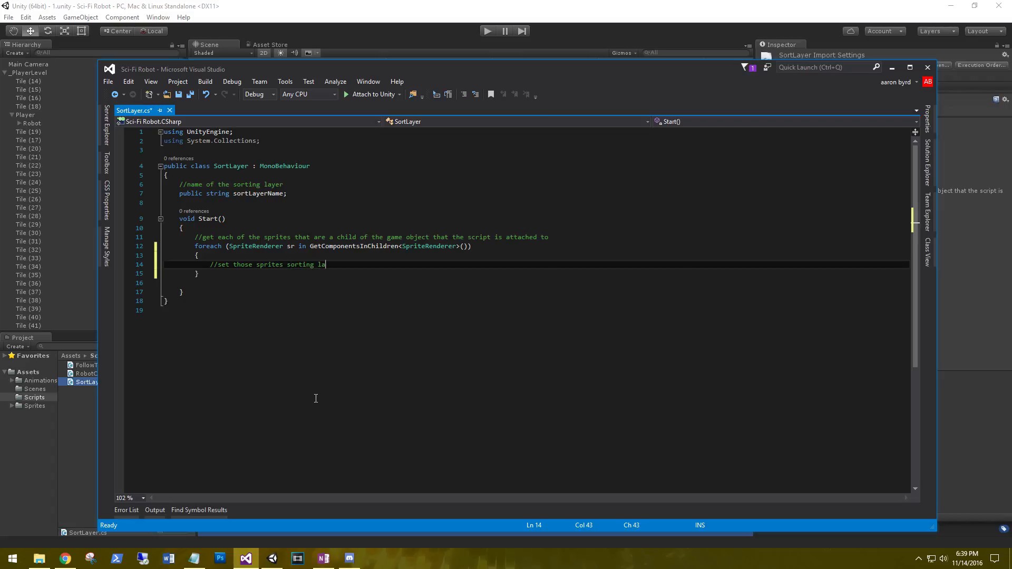
pyautogui.write('yer names to the one we have specifie')
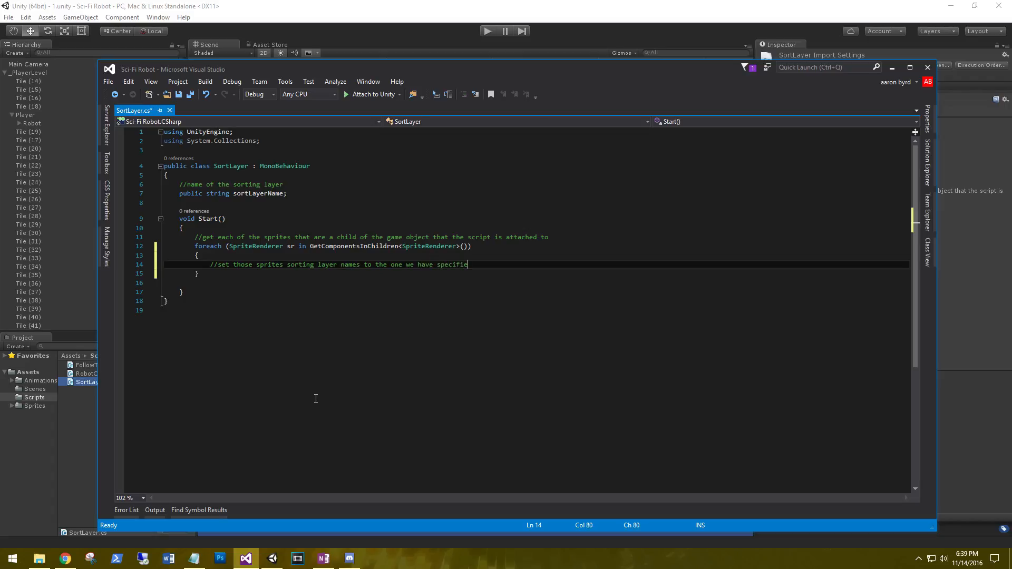
# - Write sr.GetComponent<Renderer>().sortingLayerName = sortLayerName; and return to Unity
pyautogui.write('s')
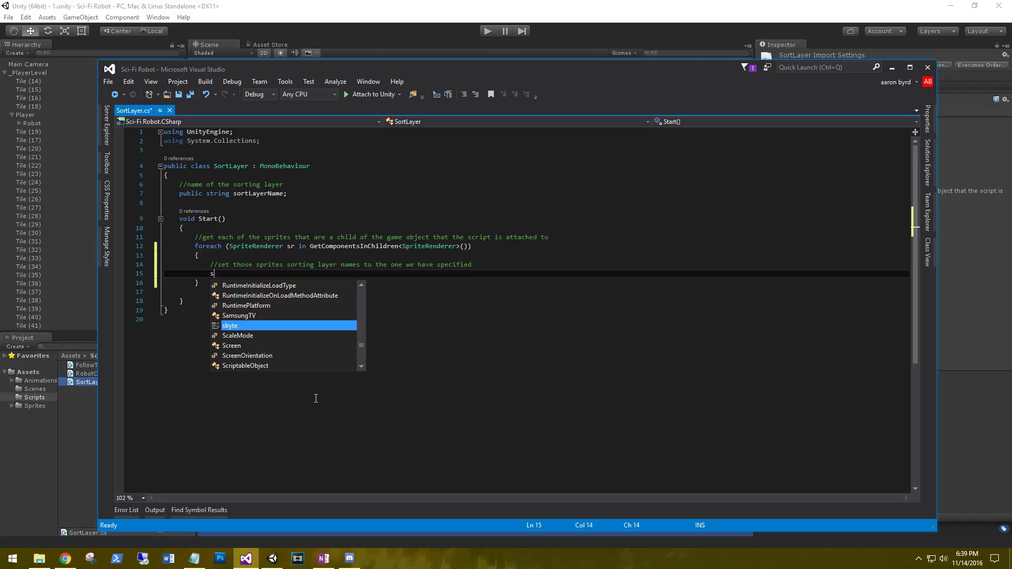
pyautogui.write('r.getco')
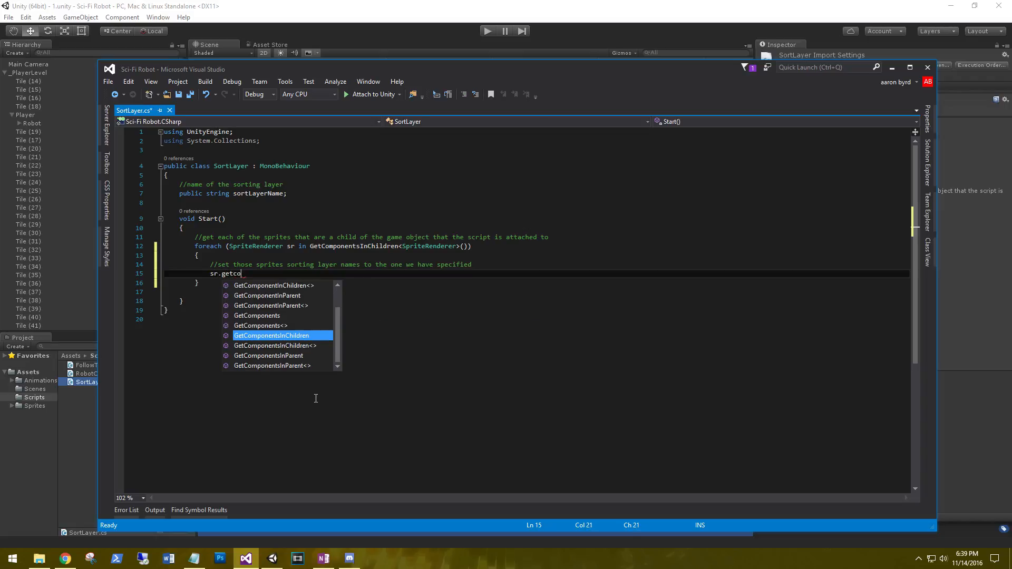
pyautogui.write('mponent')
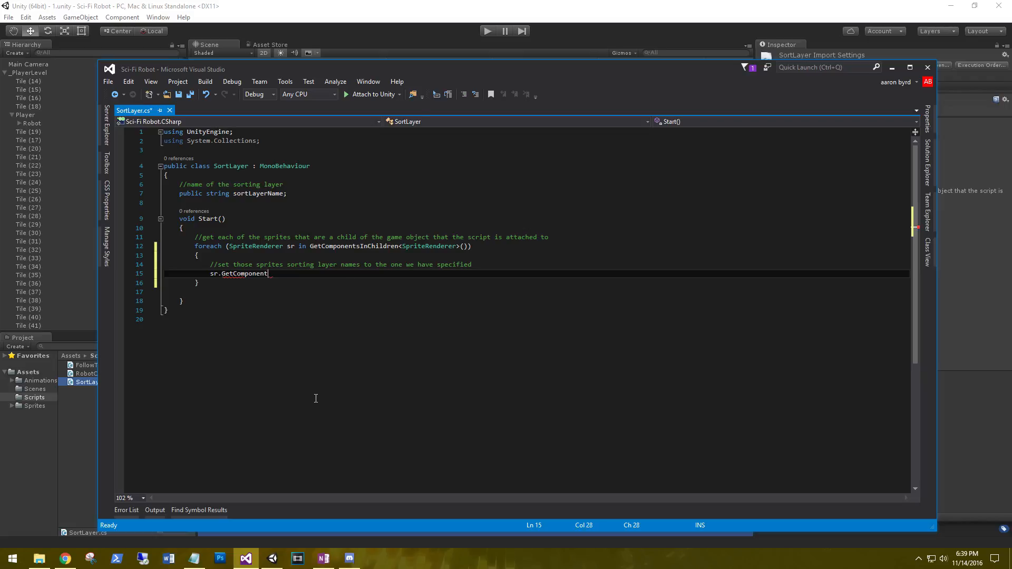
pyautogui.write('<ren')
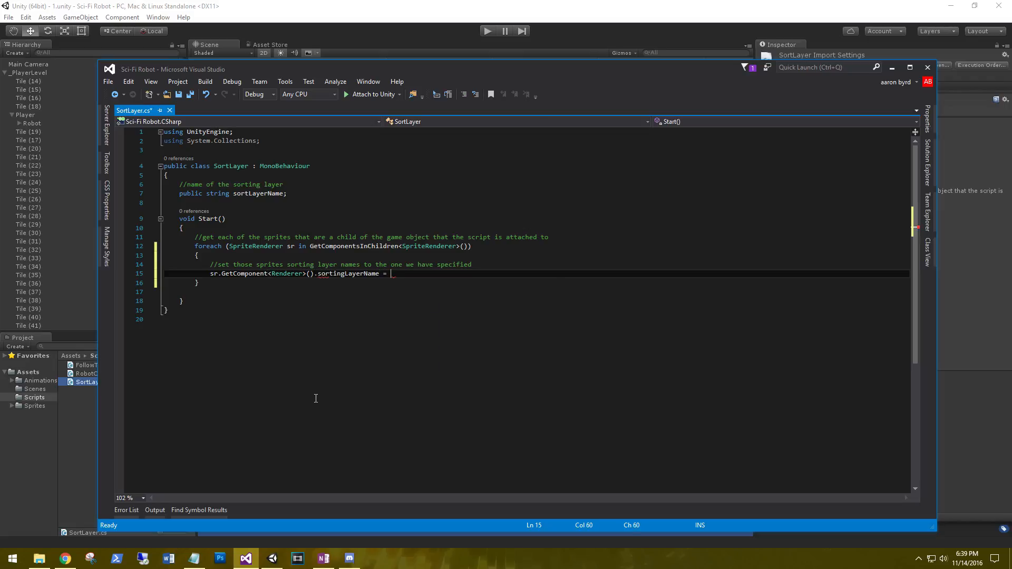
pyautogui.write('lo')
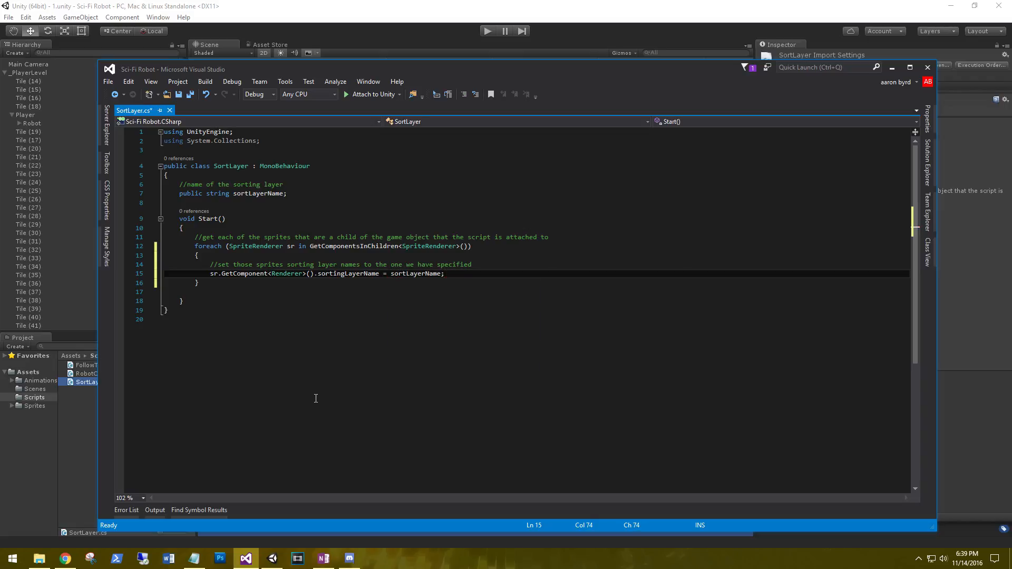
pyautogui.click(444, 273)
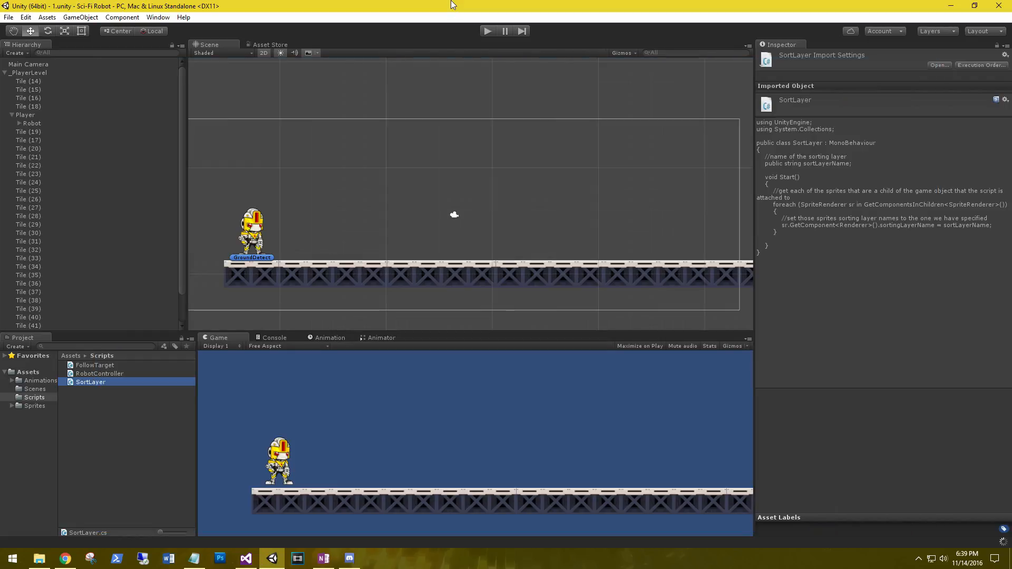
# - Select Robot and show the Tags & Layers sorting-layer list via Add Sorting Layer
pyautogui.click(26, 81)
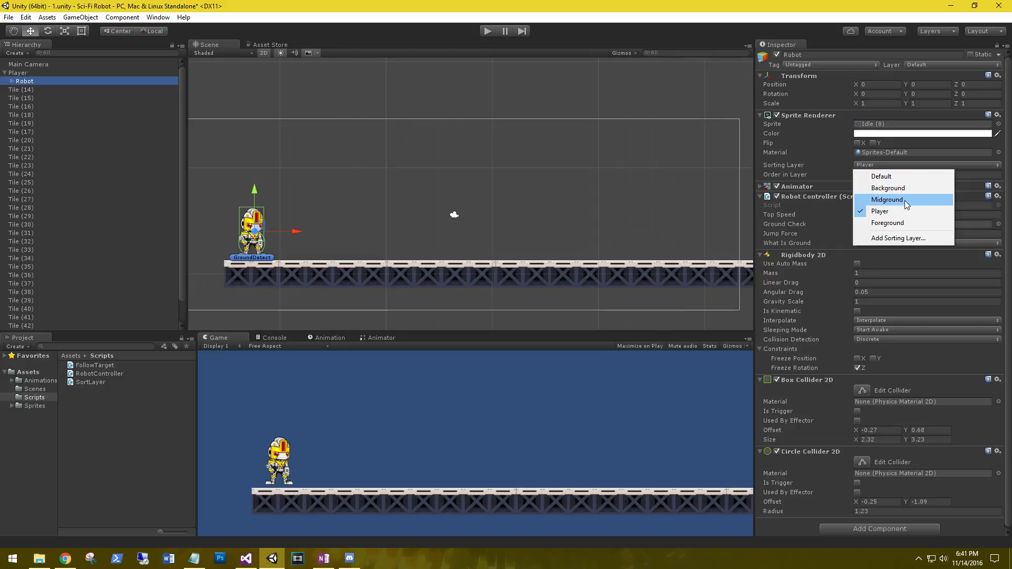
pyautogui.moveTo(898, 238)
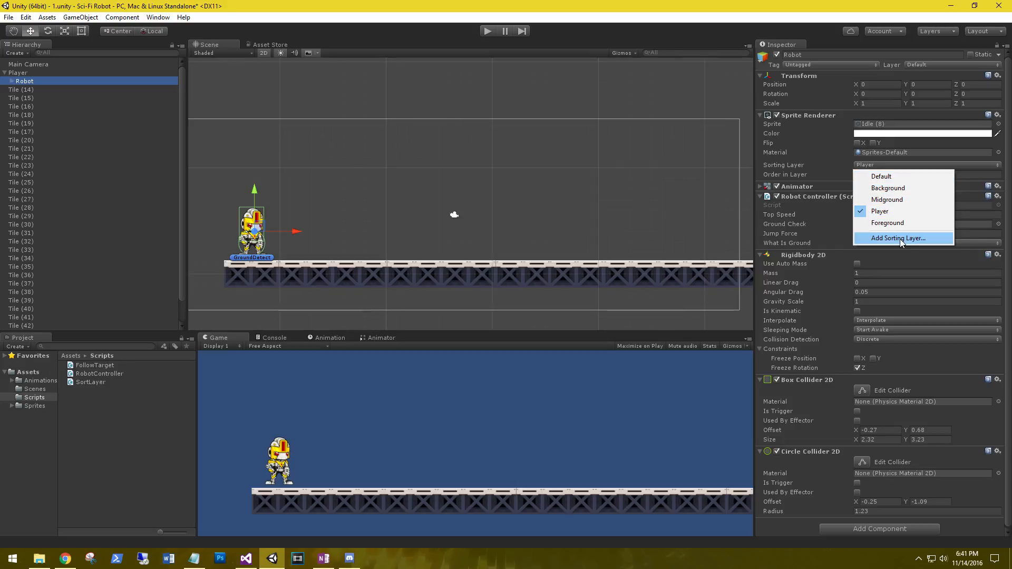
pyautogui.click(897, 239)
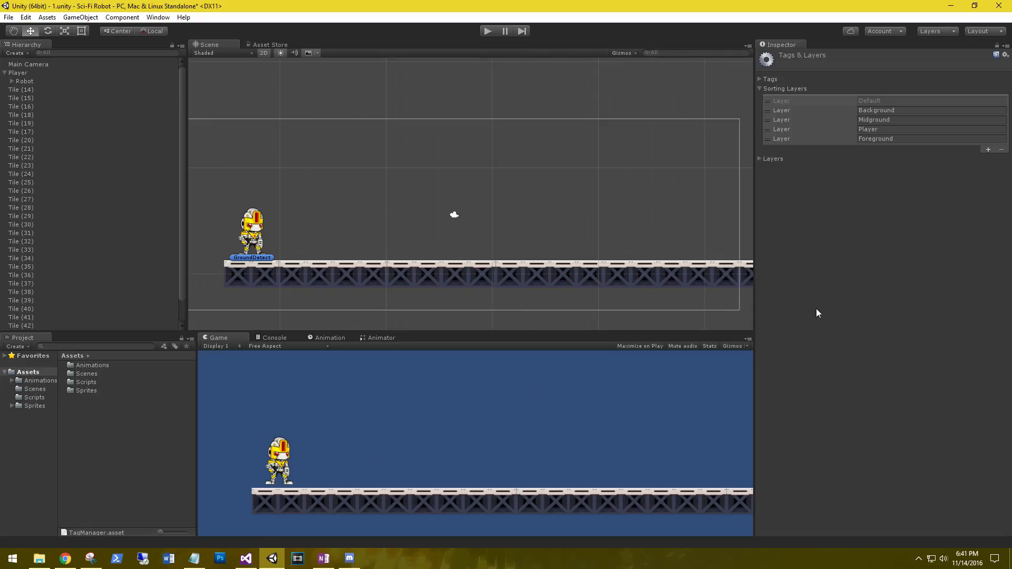
pyautogui.click(16, 52)
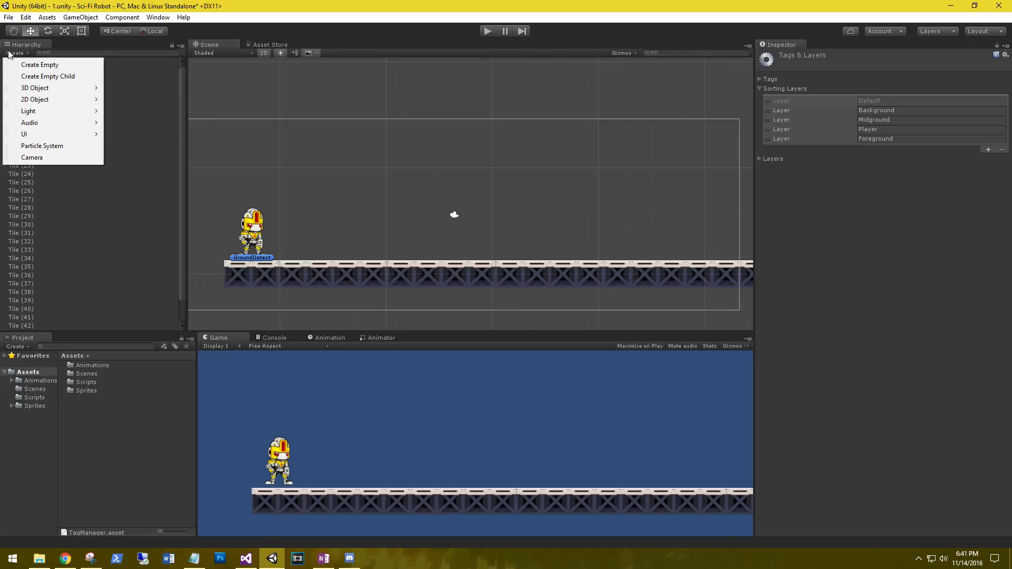
pyautogui.moveTo(39, 65)
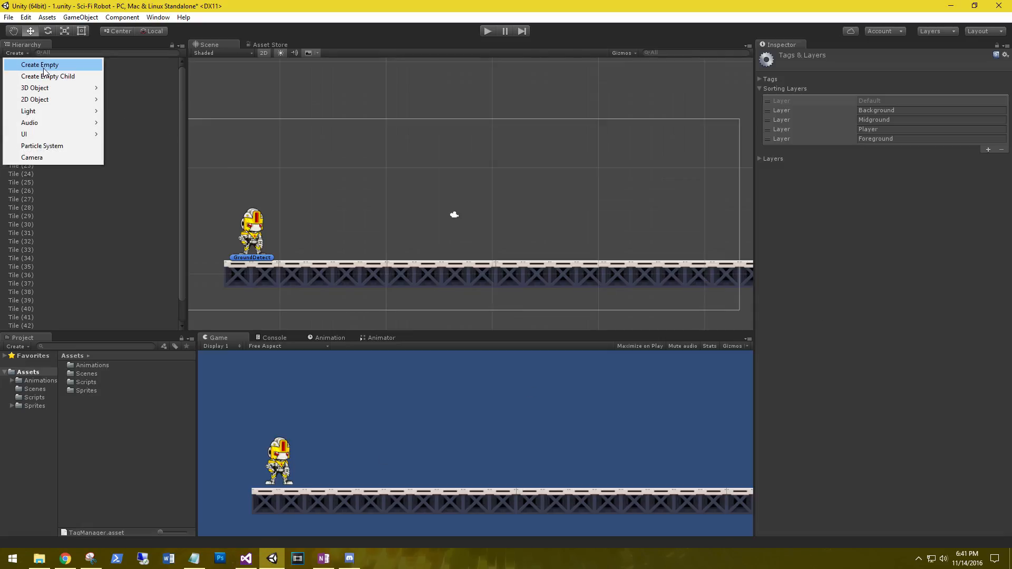
# - Create two empty objects named _Background and _Midground
pyautogui.click(39, 65)
pyautogui.write('_Background')
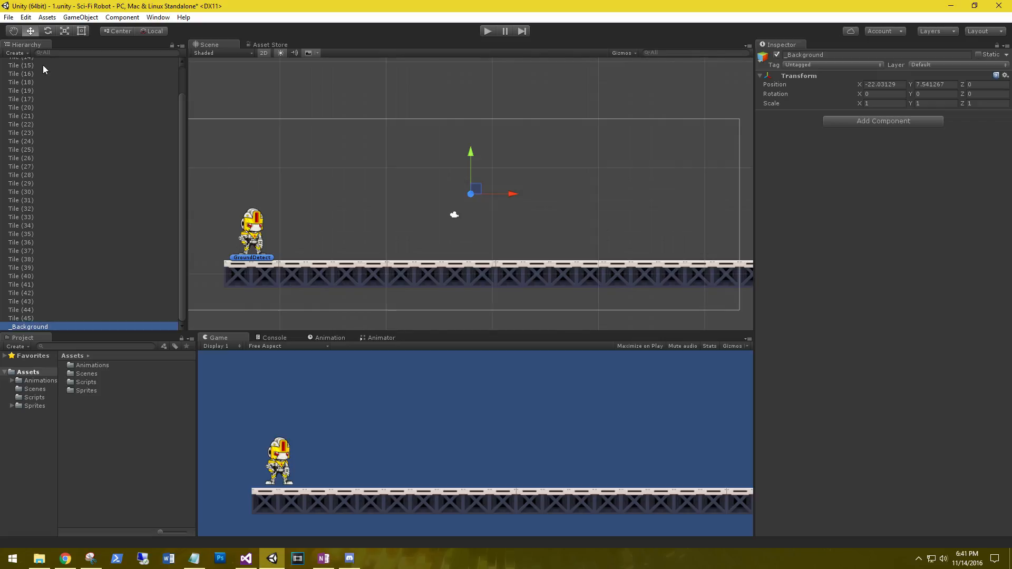
pyautogui.click(39, 64)
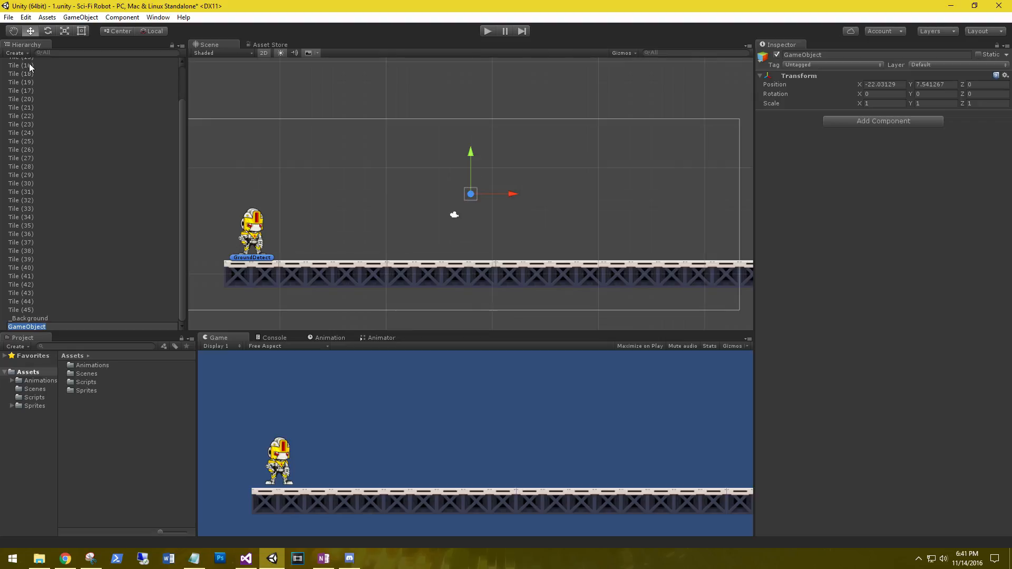
pyautogui.write('Midground')
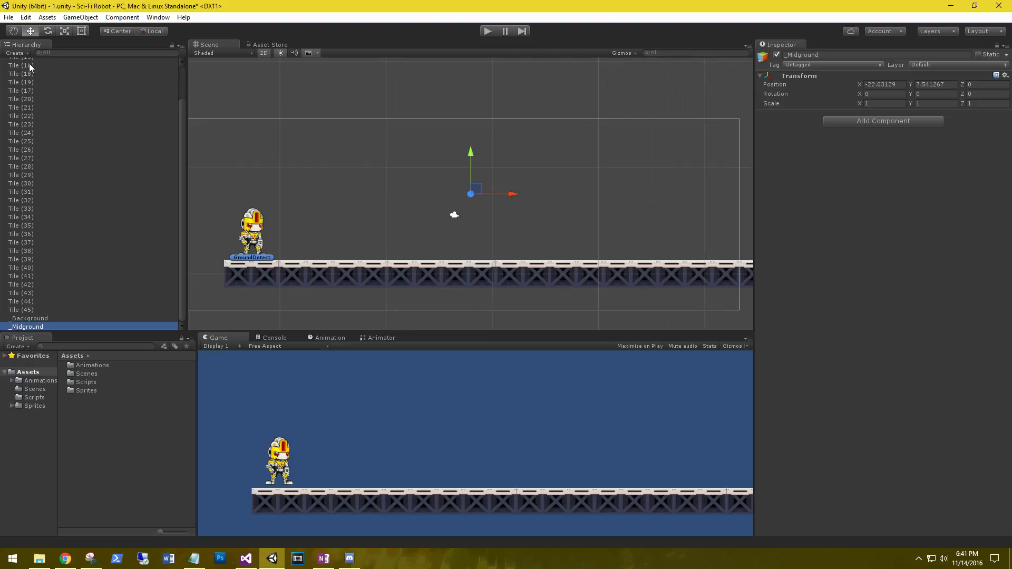
# - Create two more empty objects named _Player and _Foreground
pyautogui.click(15, 53)
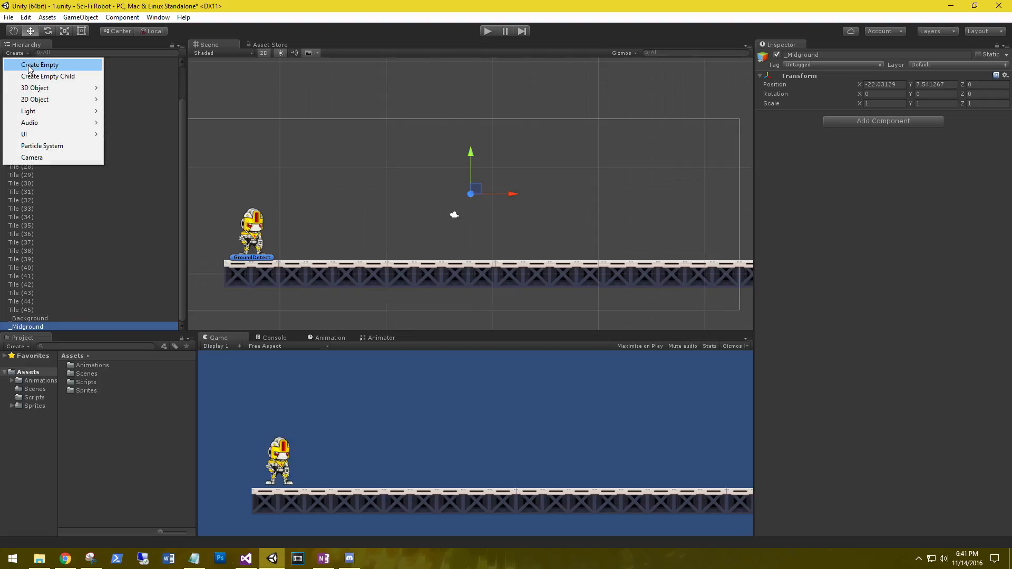
pyautogui.click(39, 64)
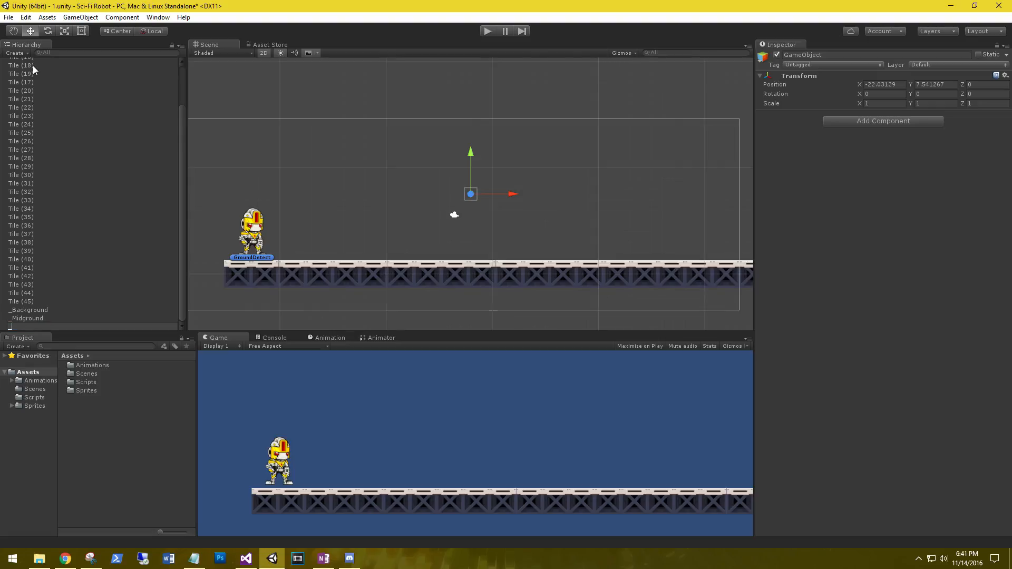
pyautogui.click(20, 326)
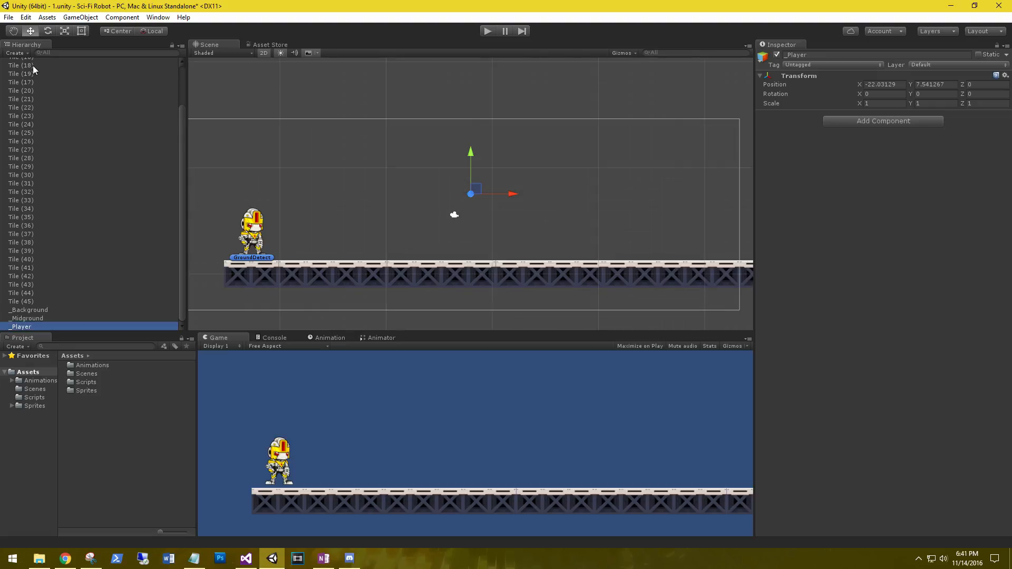
pyautogui.click(15, 53)
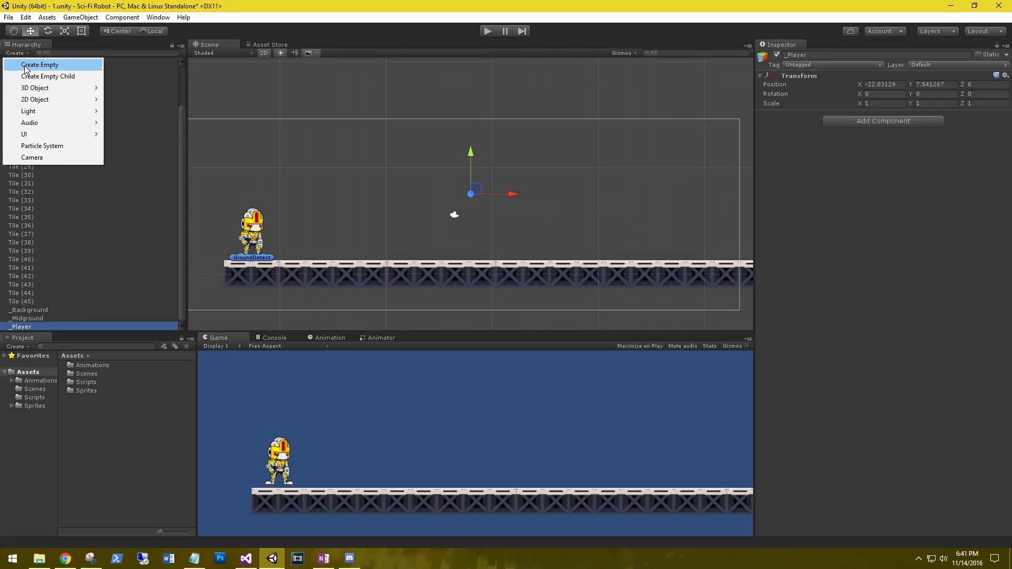
pyautogui.click(39, 64)
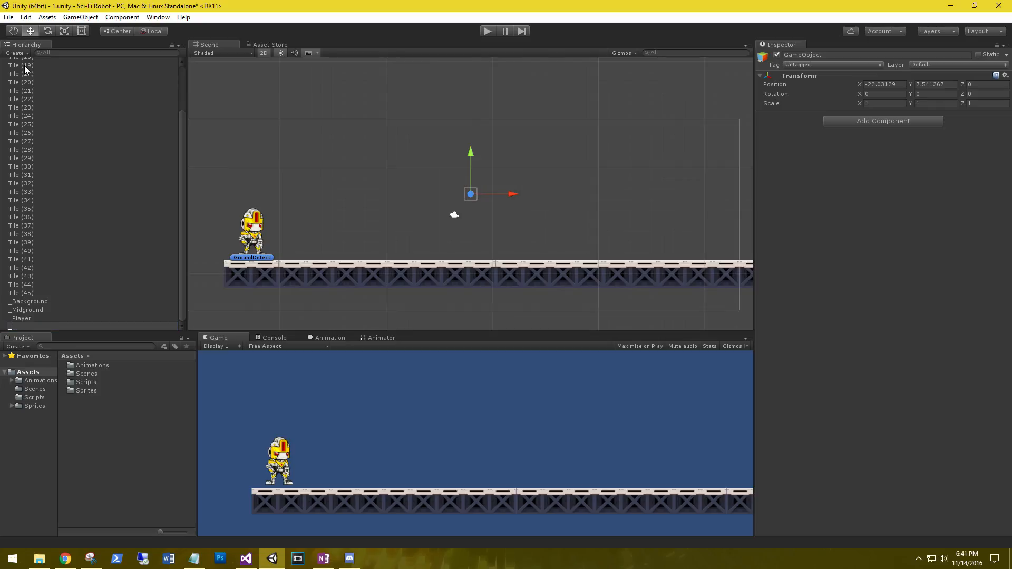
pyautogui.write('_Foreground')
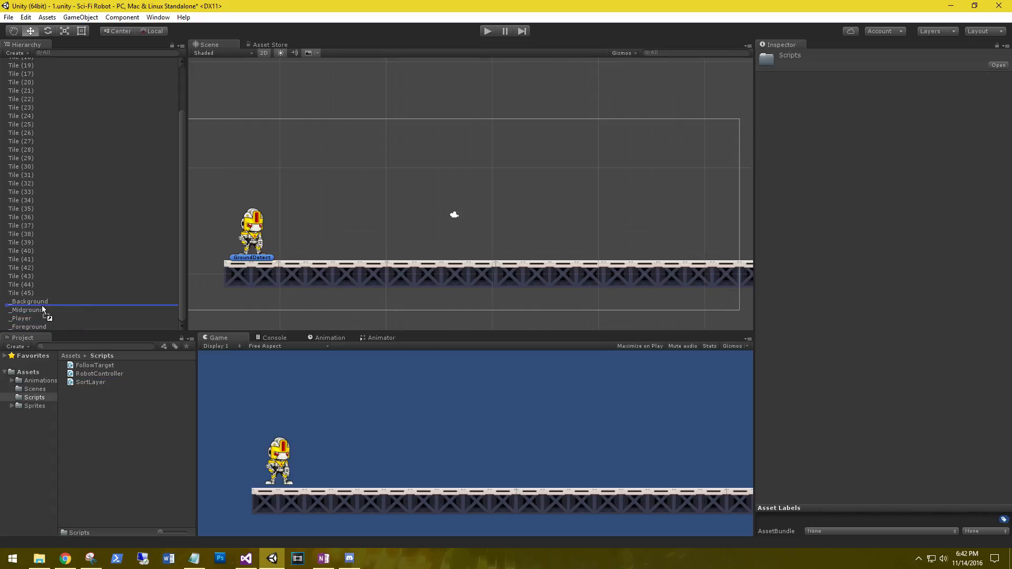
# - Attach SortLayer to _Background and _Midground with layer names Background and Midground
pyautogui.click(30, 302)
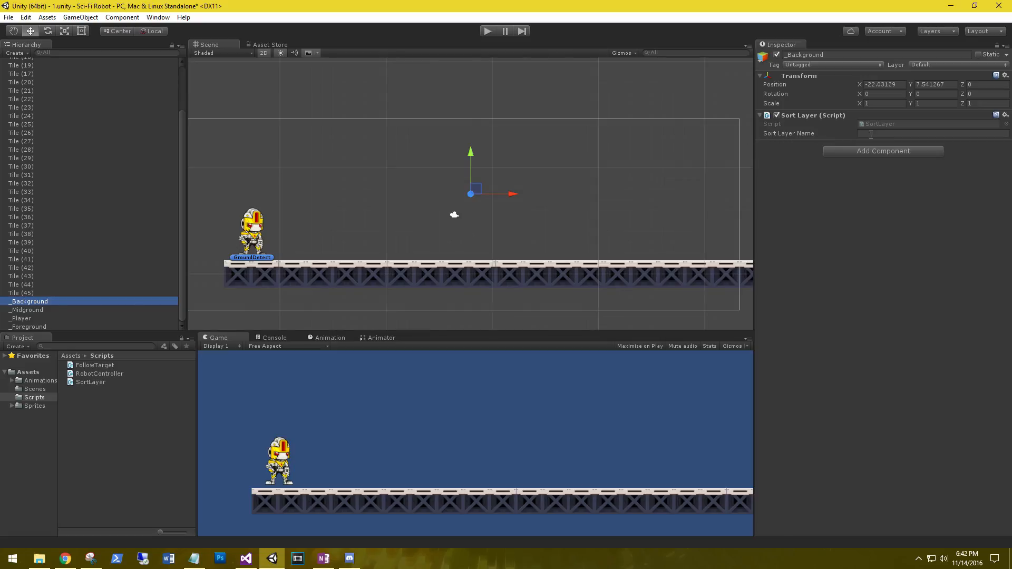
pyautogui.write('Bac')
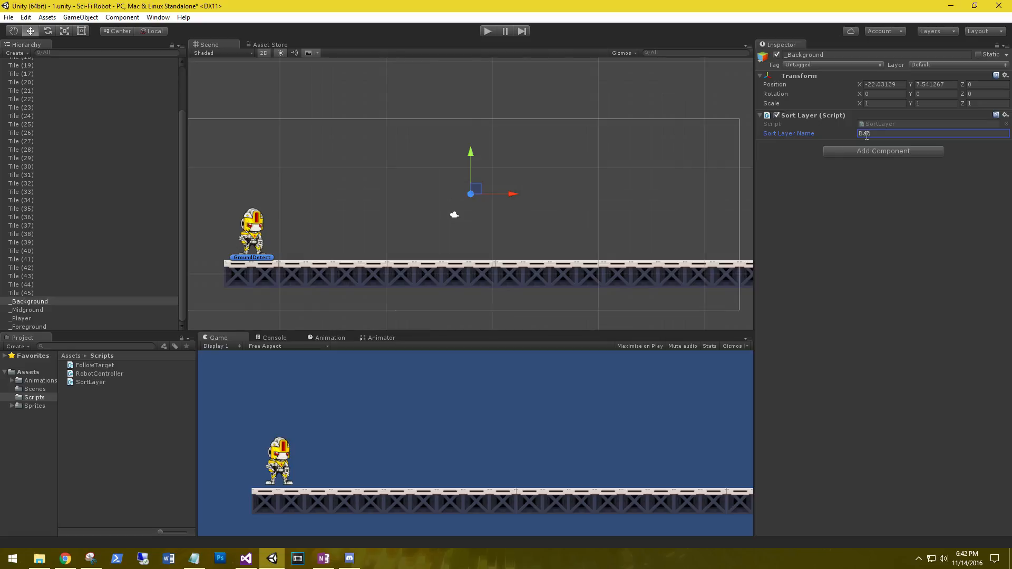
pyautogui.write('Background')
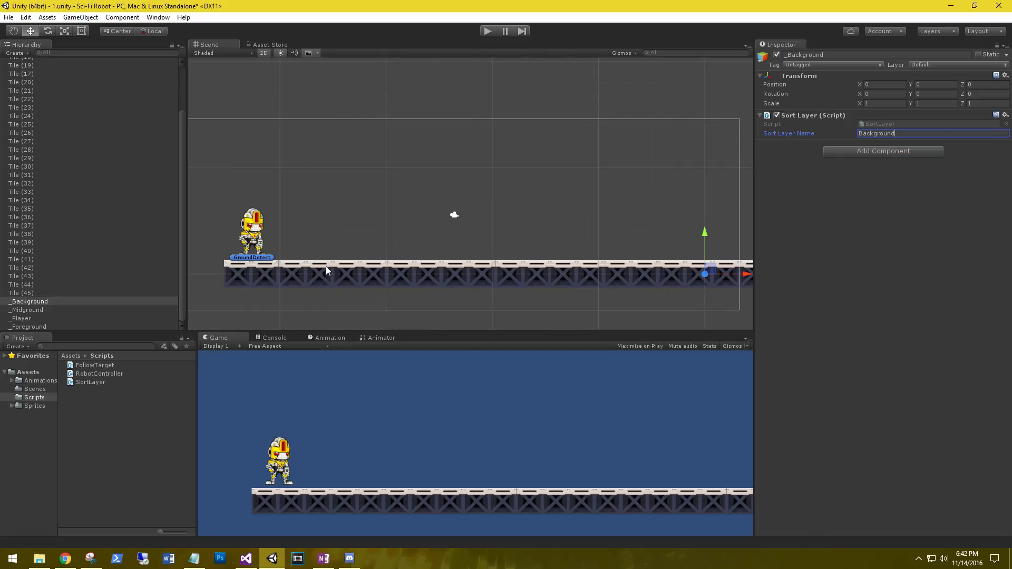
pyautogui.click(28, 310)
pyautogui.write('M')
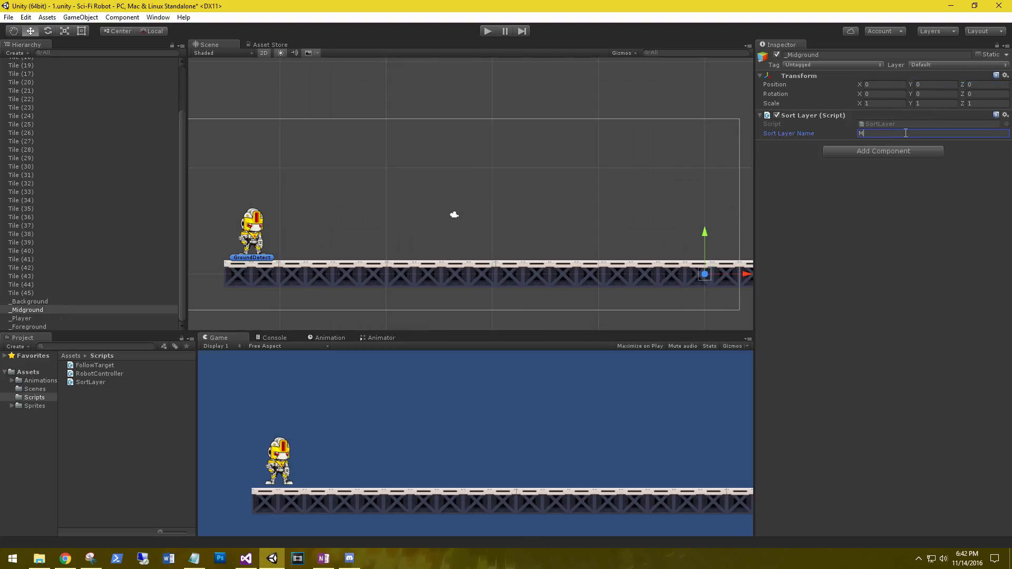
pyautogui.write('idground')
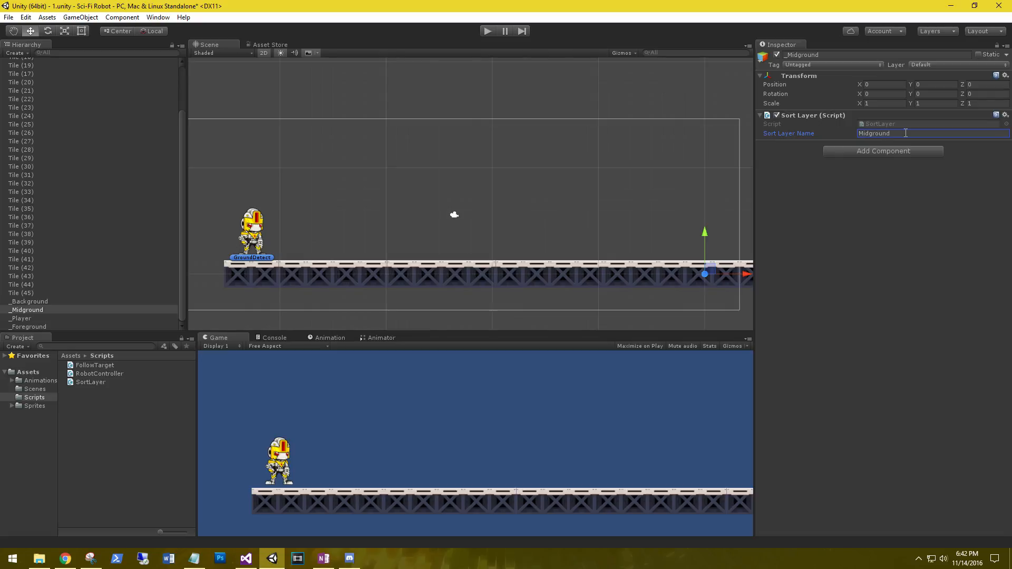
# - Reset _Player's Transform and set its Sort Layer Name to Player, then move to _Foreground
pyautogui.click(21, 318)
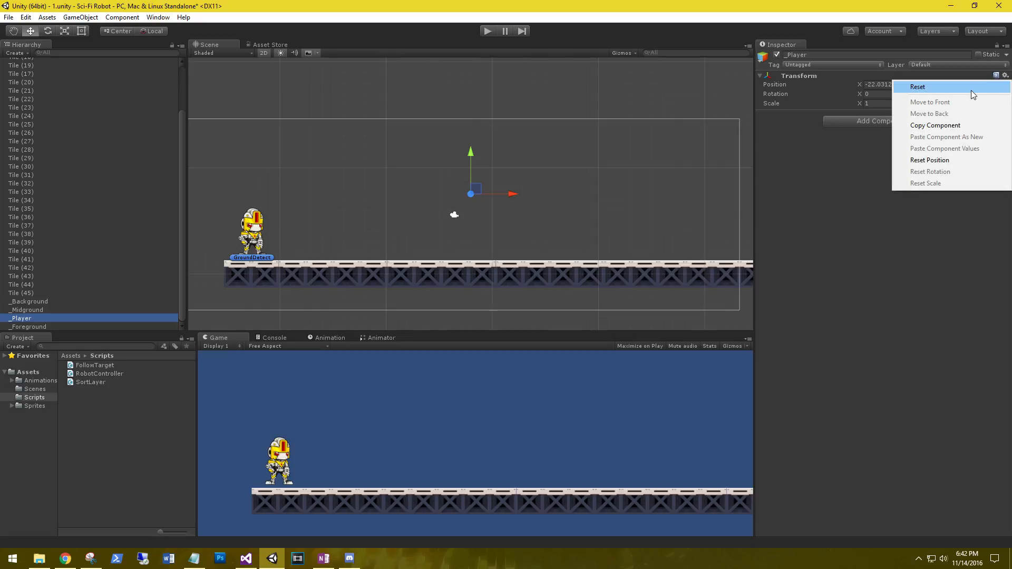
pyautogui.click(918, 86)
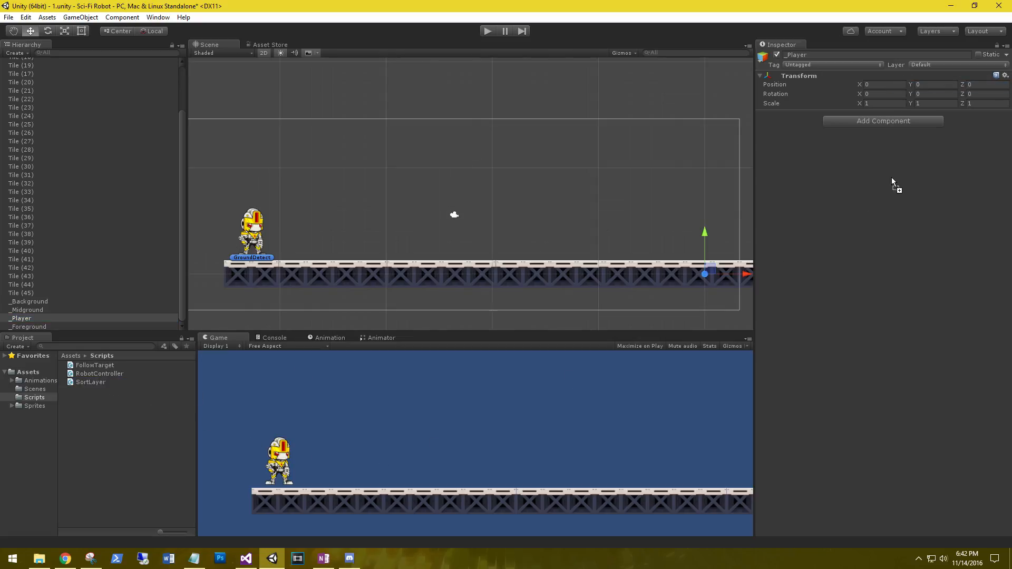
pyautogui.write('P')
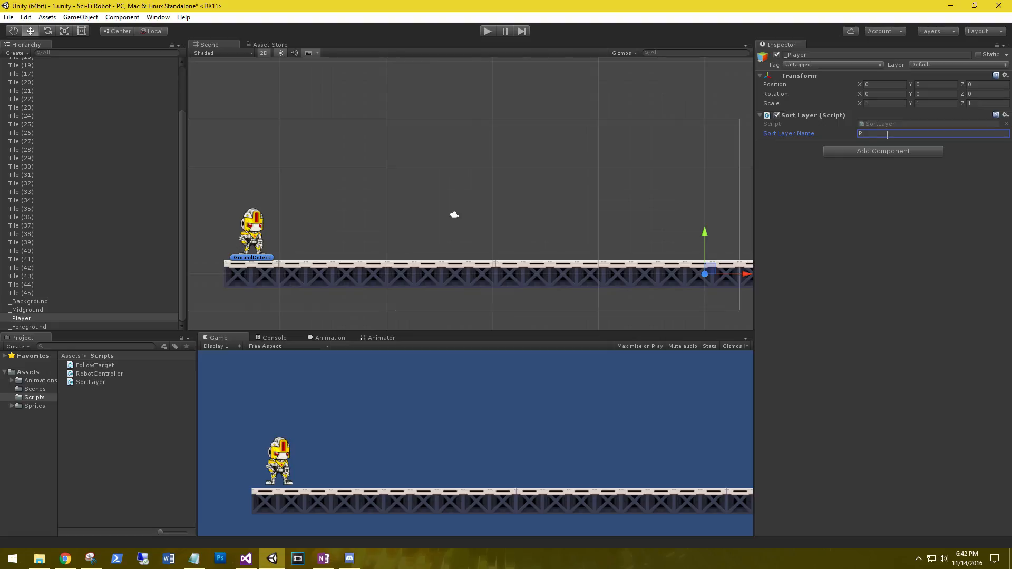
pyautogui.write('layer')
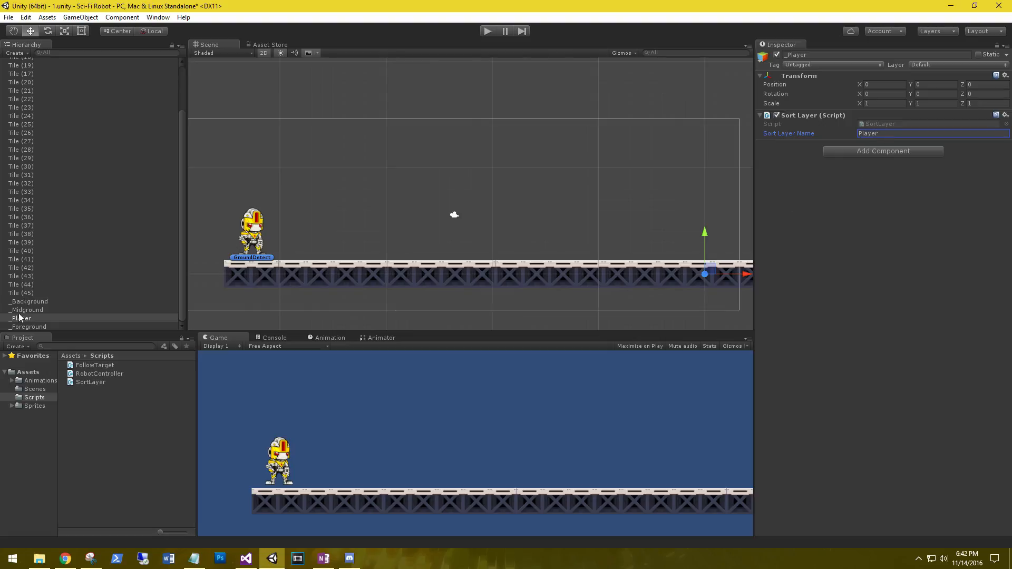
pyautogui.click(28, 327)
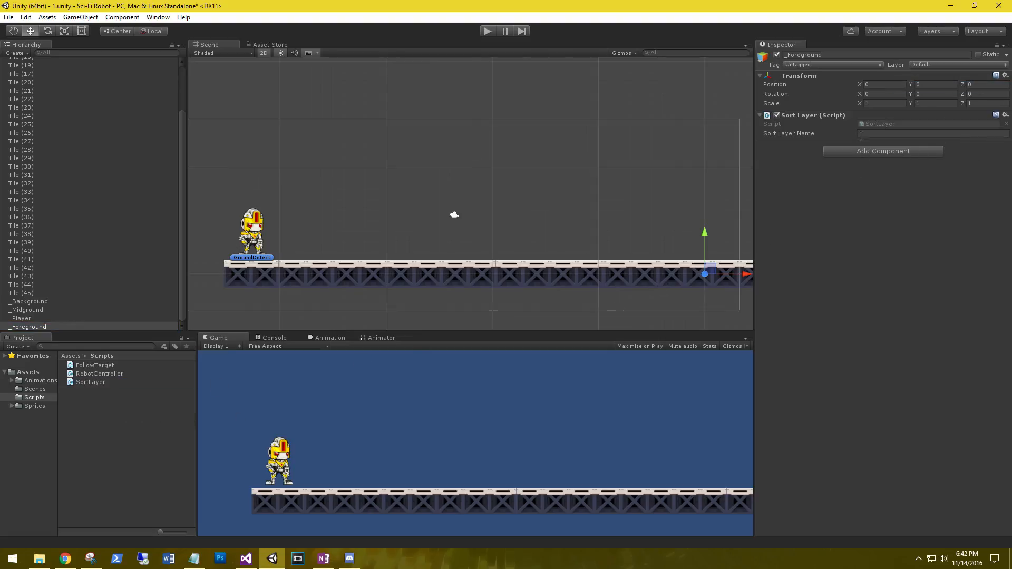
# - Enter Foreground as _Foreground's layer name and parent Player, Robot and Tiles under _Player
pyautogui.write('Foreg')
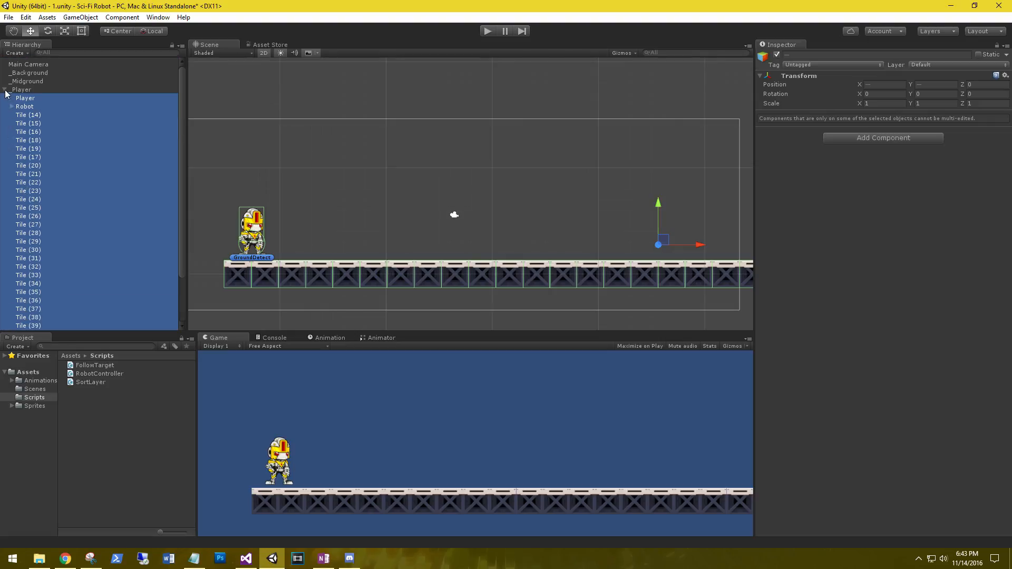
pyautogui.click(6, 90)
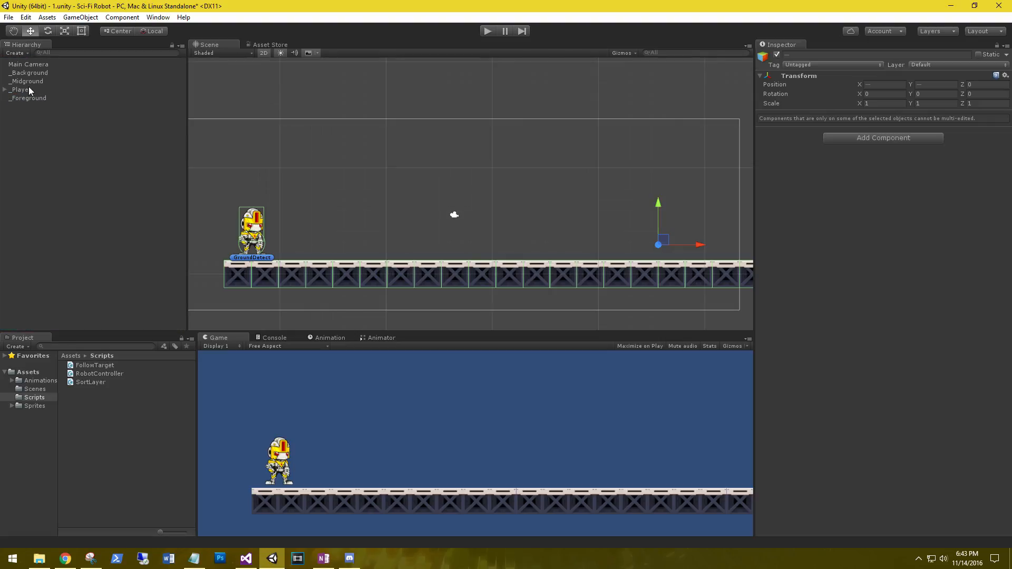
pyautogui.click(21, 89)
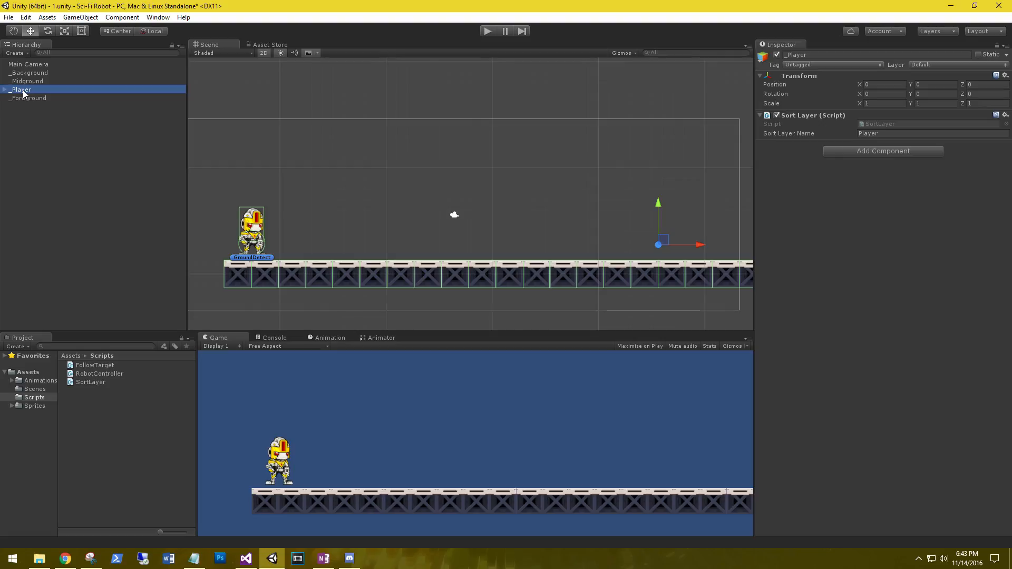
pyautogui.moveTo(773, 149)
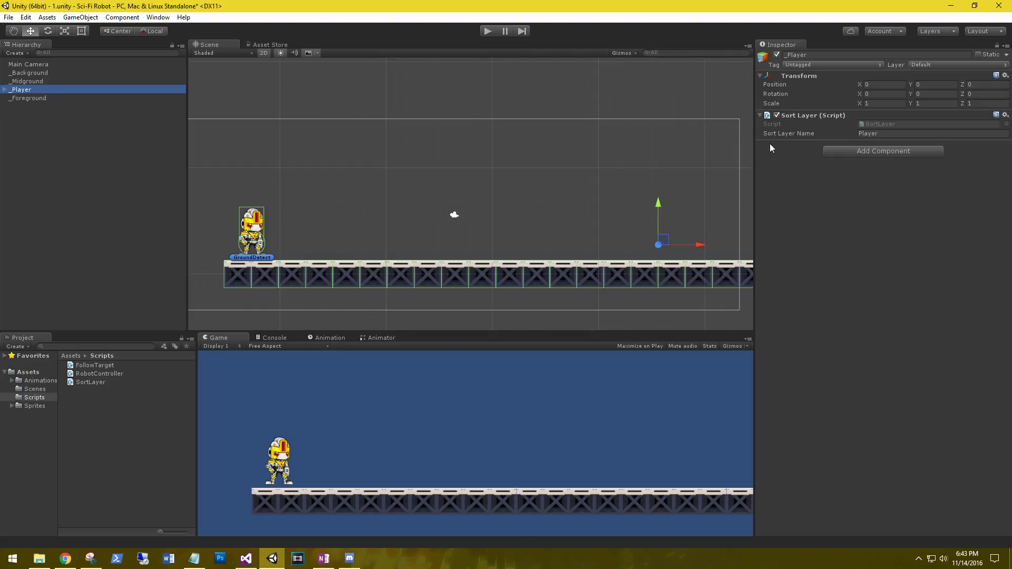
pyautogui.moveTo(227, 140)
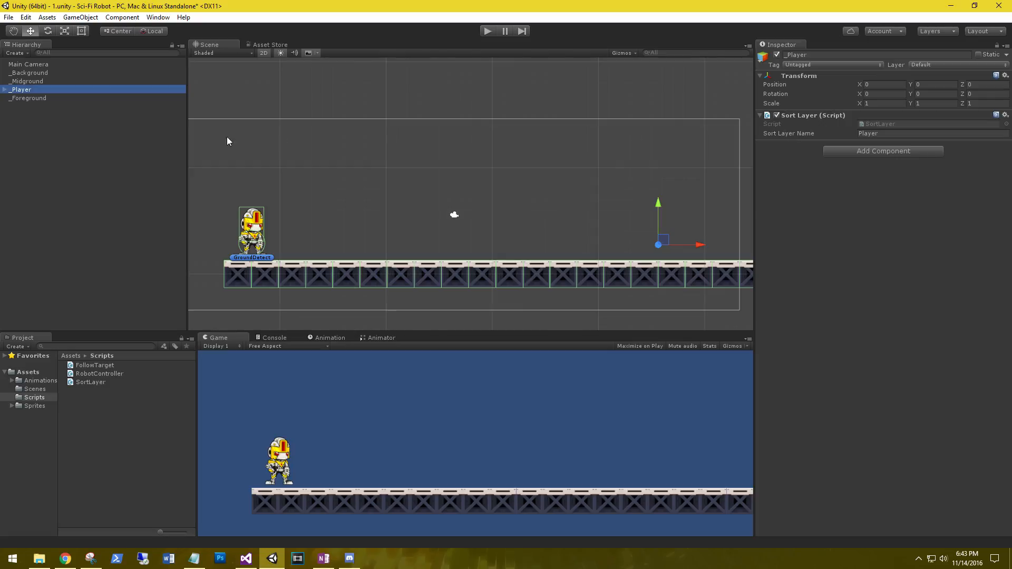
pyautogui.click(5, 89)
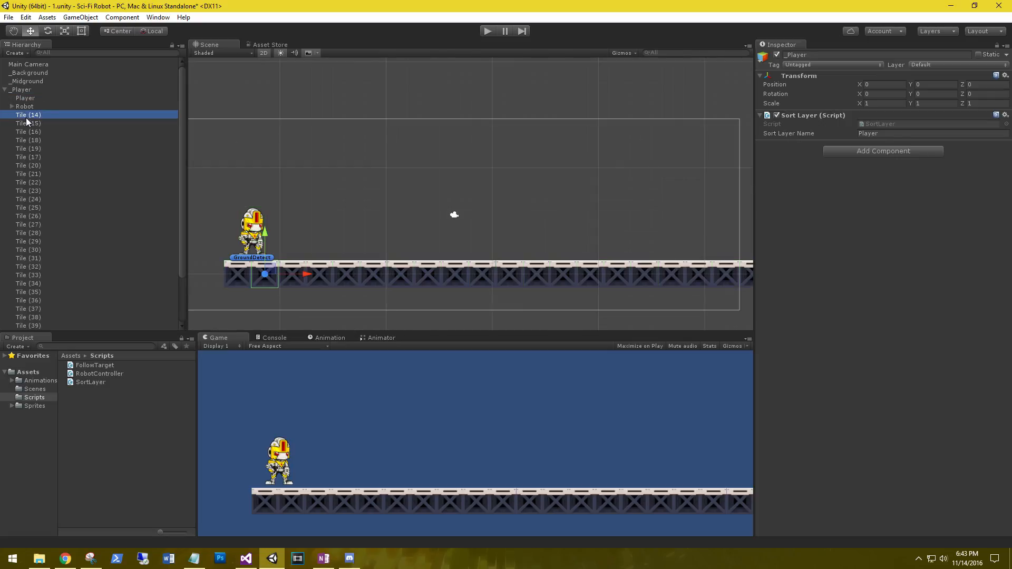
pyautogui.click(28, 114)
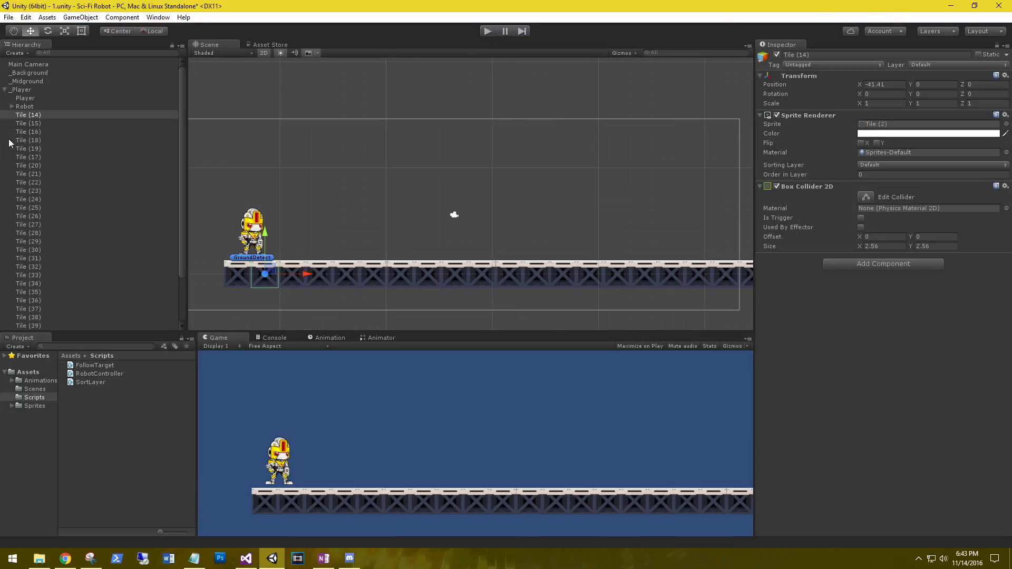
pyautogui.click(5, 89)
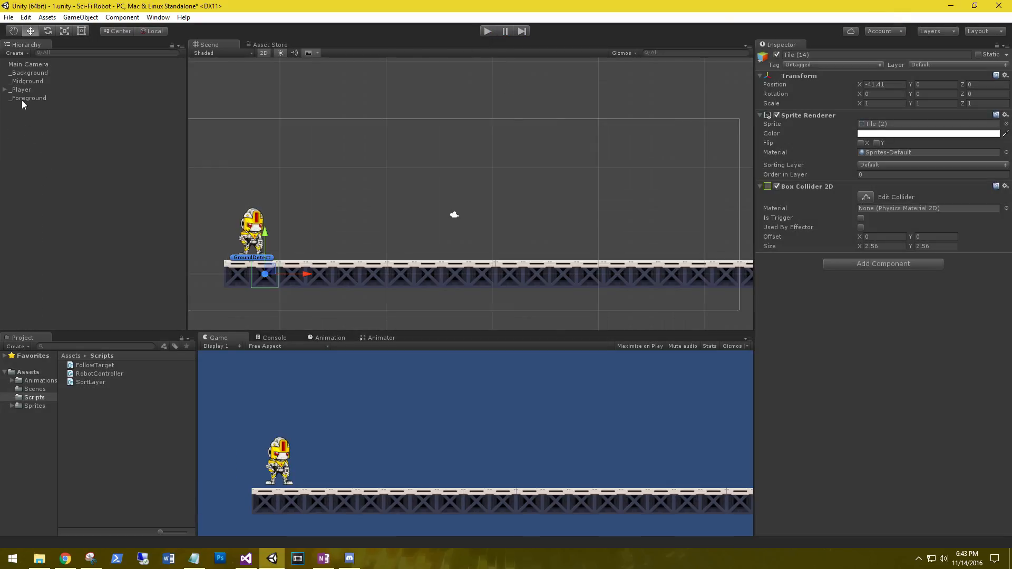
pyautogui.click(31, 73)
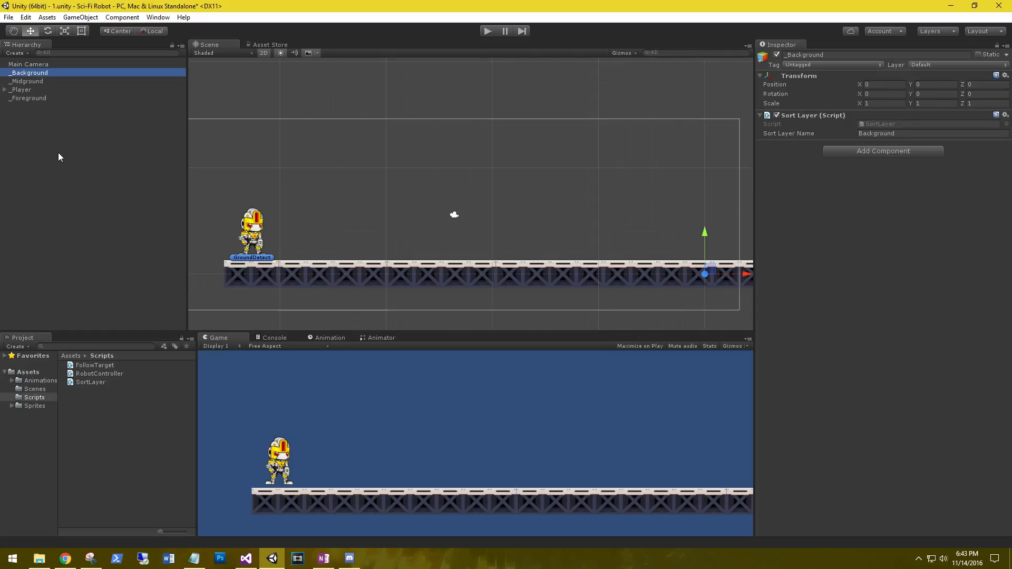
pyautogui.moveTo(47, 182)
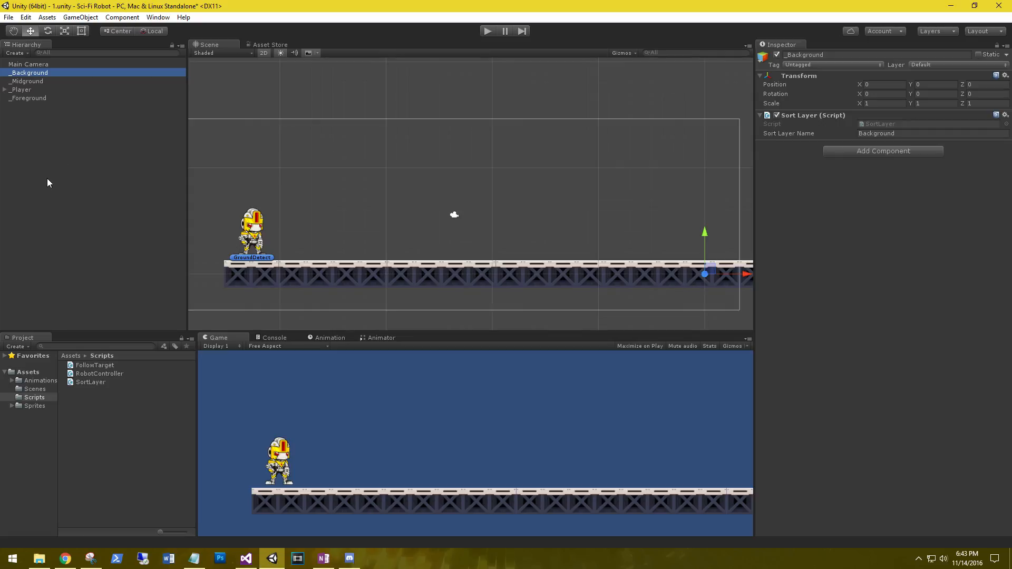